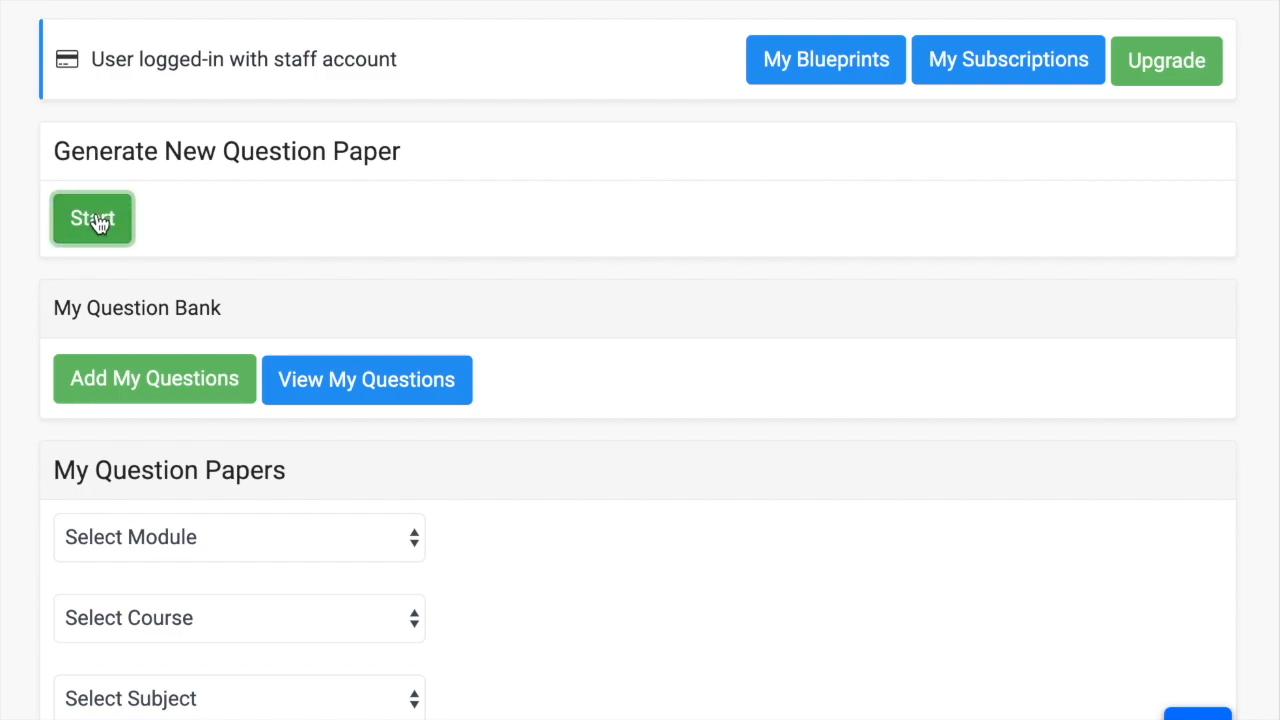
# Start a new paper with the ABC International School header, named 'Physics Unit Test - 01'
pyautogui.click(91, 218)
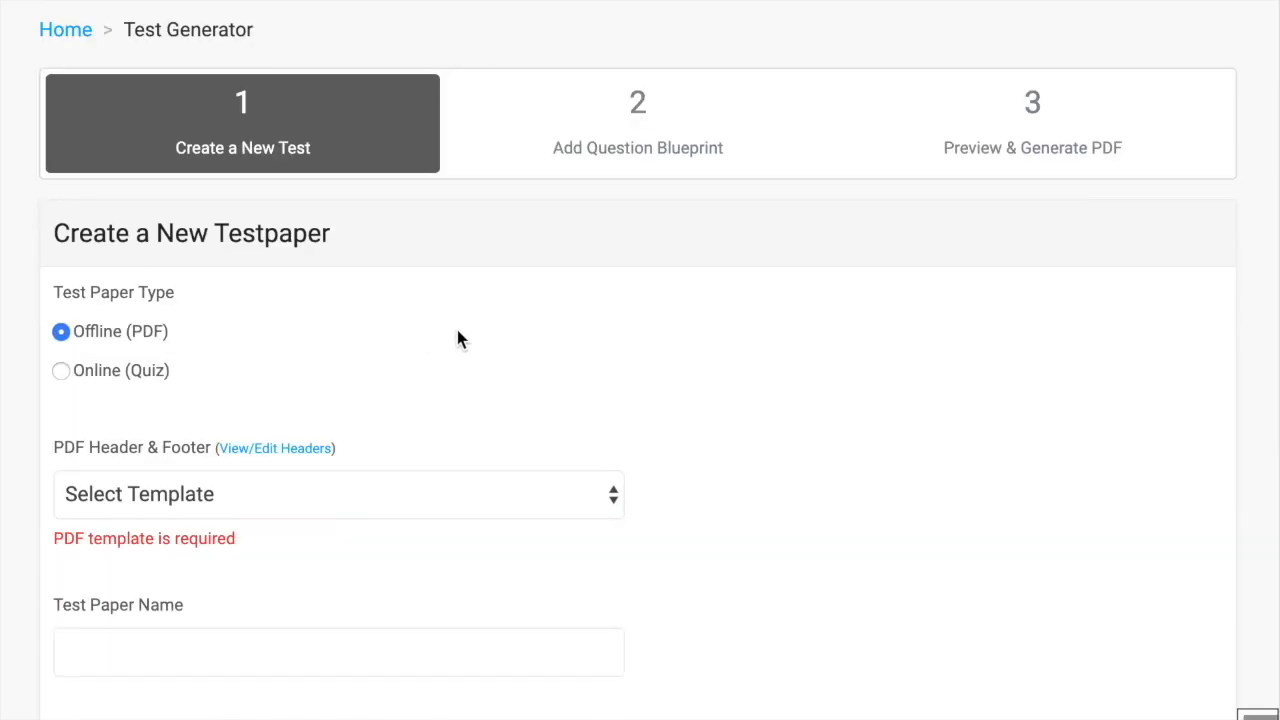
pyautogui.scroll(-3)
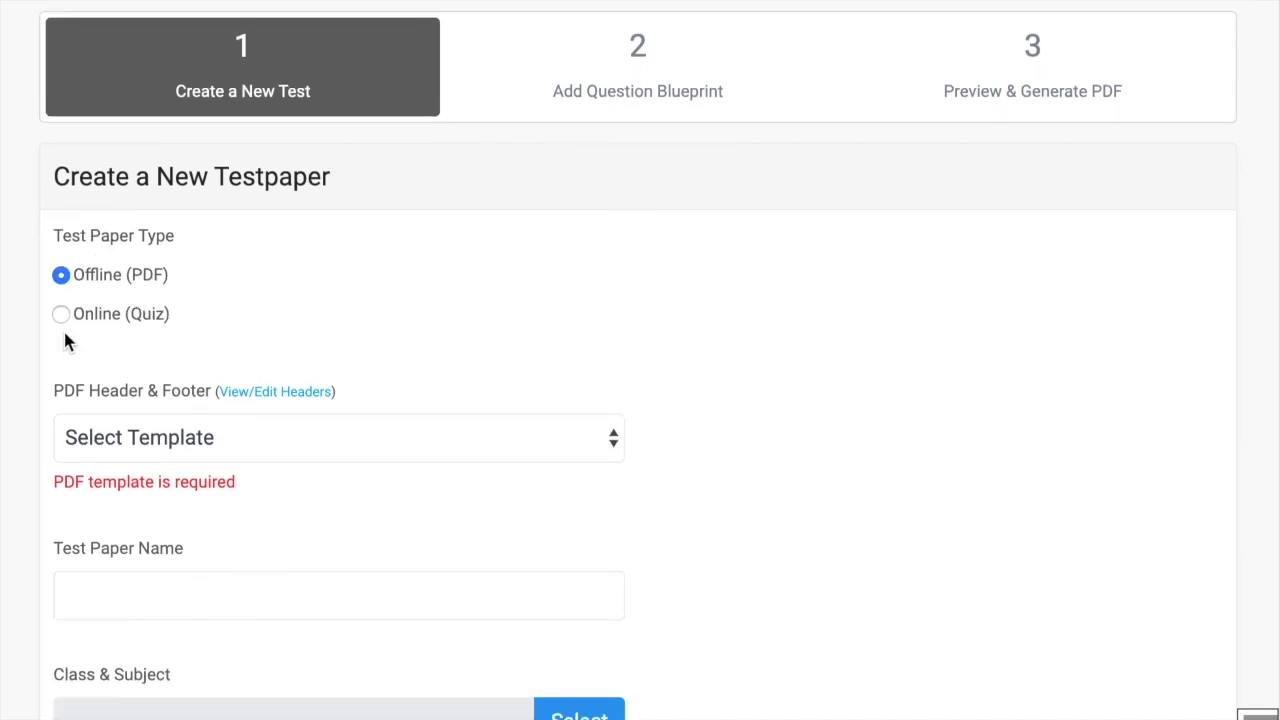
pyautogui.moveTo(183, 291)
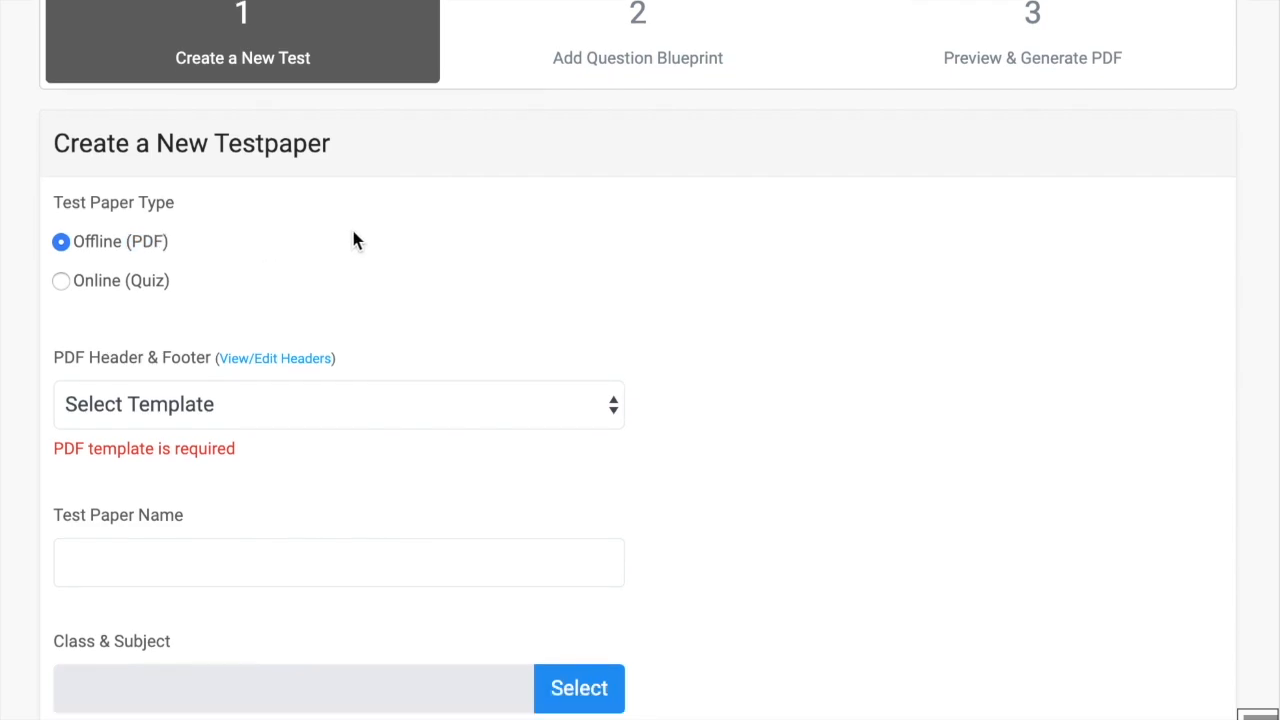
pyautogui.write('Physic')
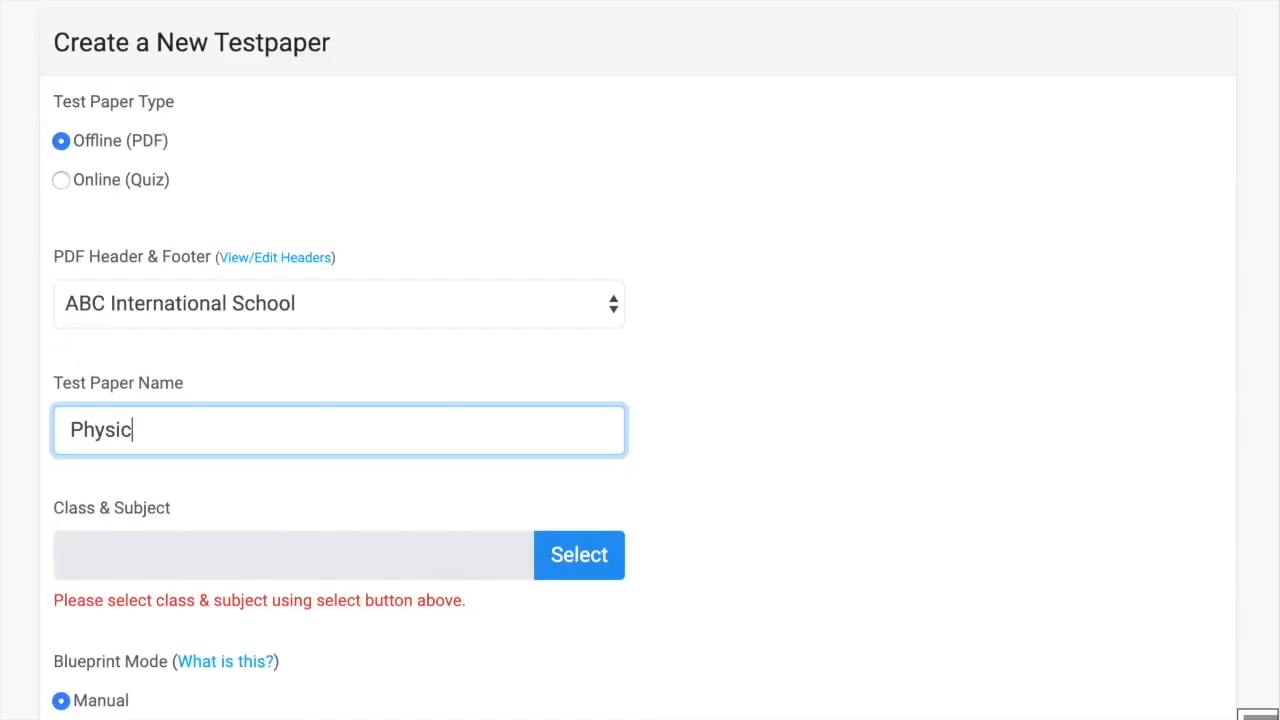
pyautogui.write('s Unit')
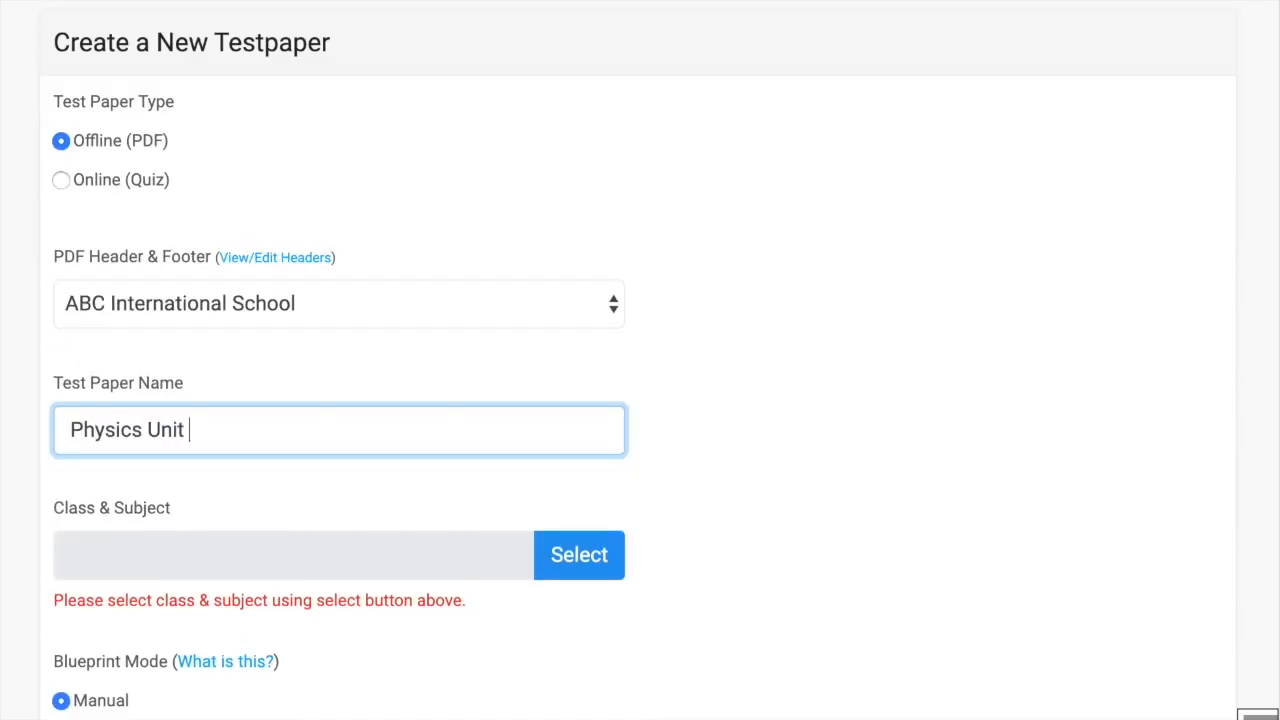
pyautogui.write('Test -')
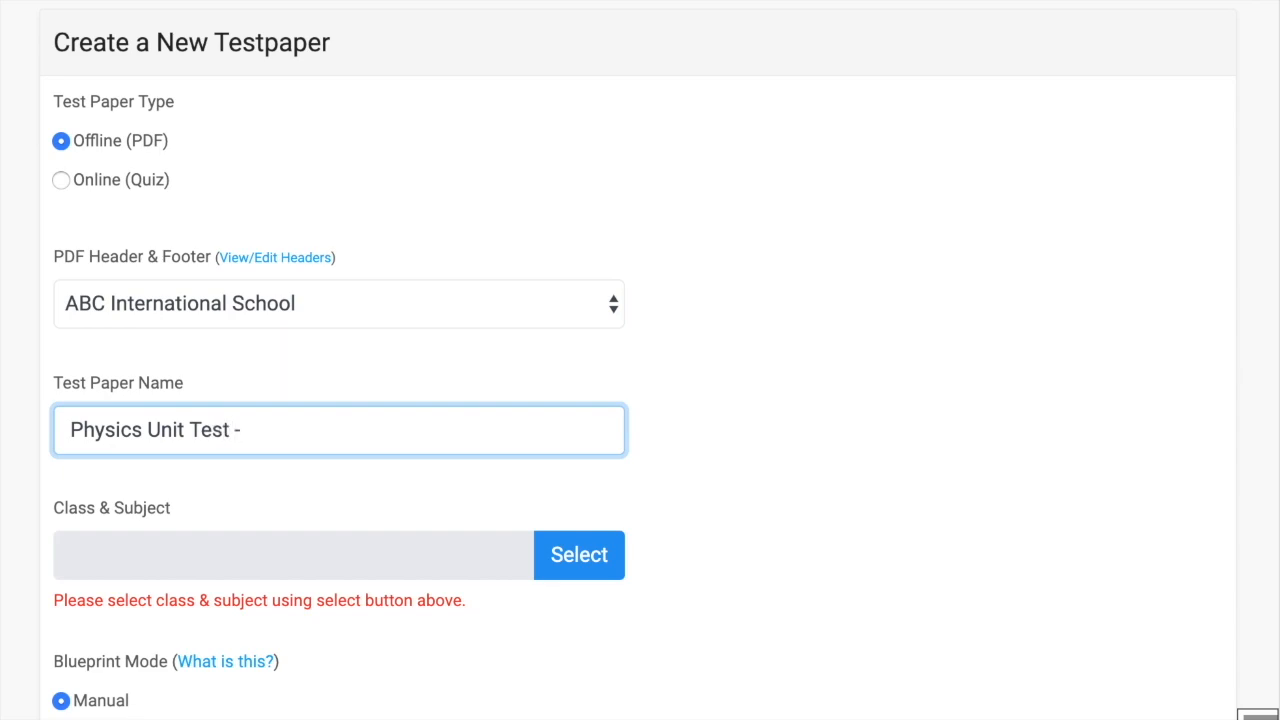
pyautogui.write('01')
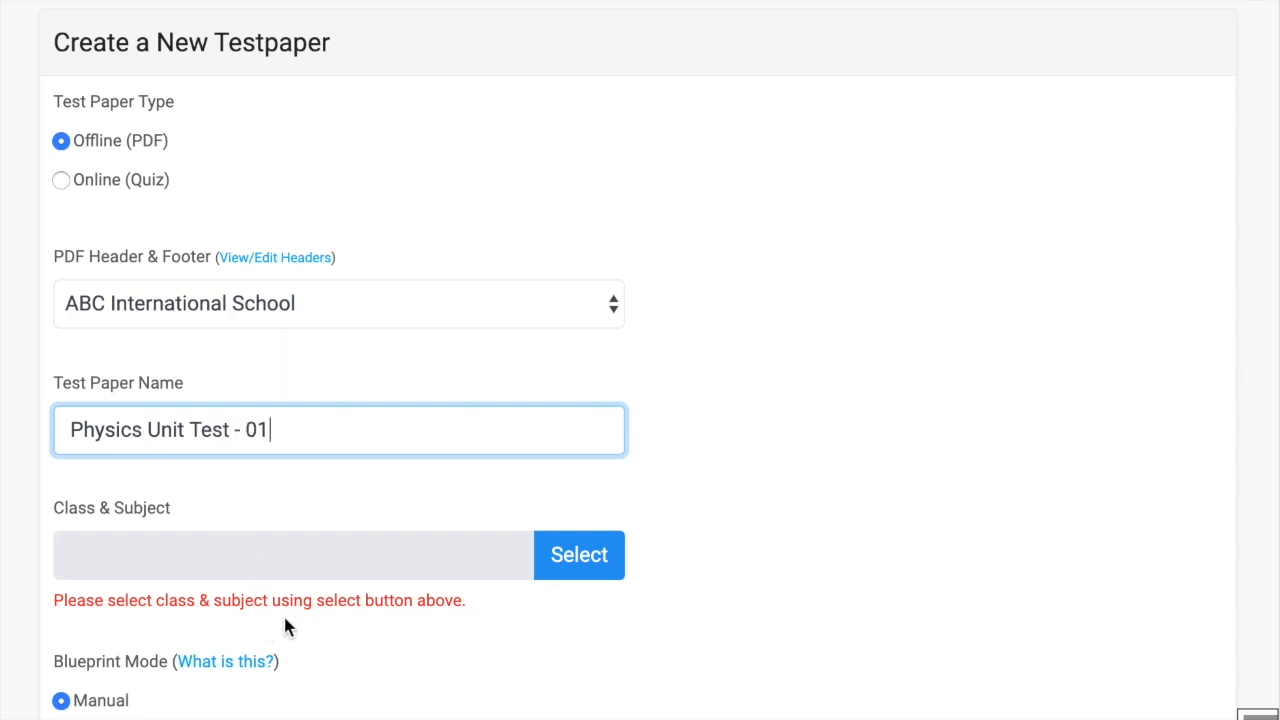
# Set the class and subject to CBSE Class 12 Physics
pyautogui.click(578, 555)
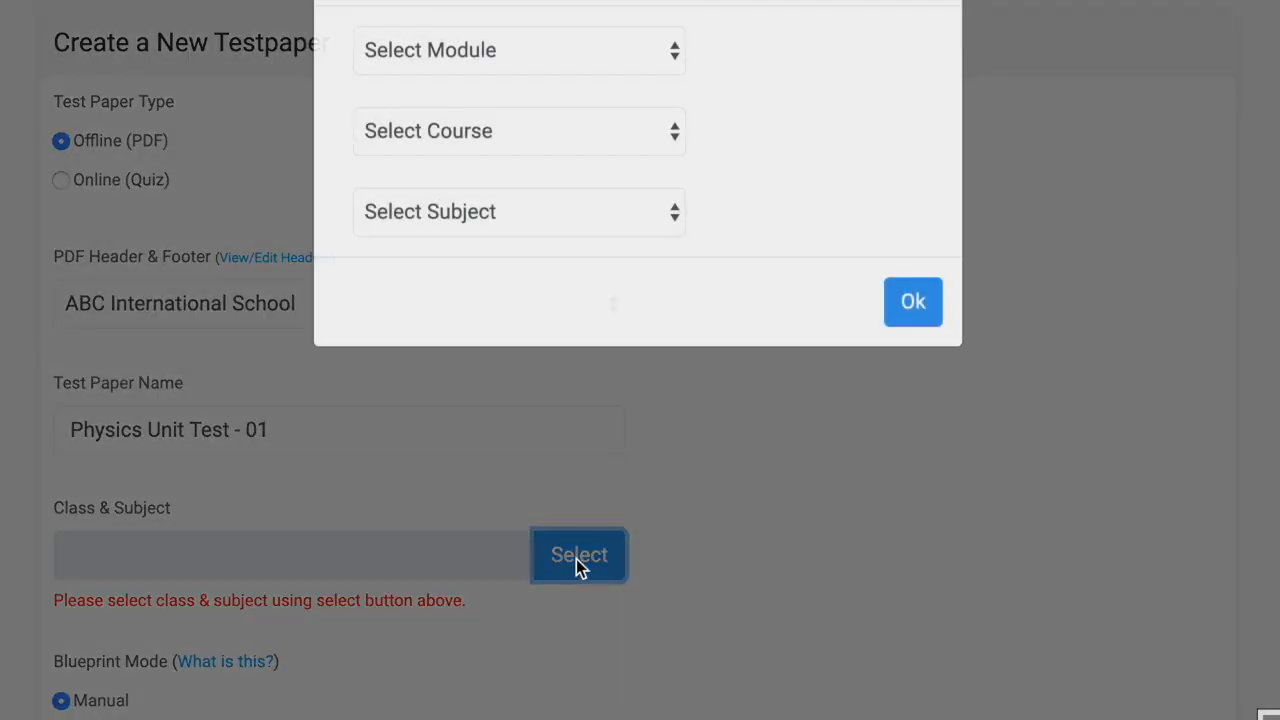
pyautogui.click(911, 301)
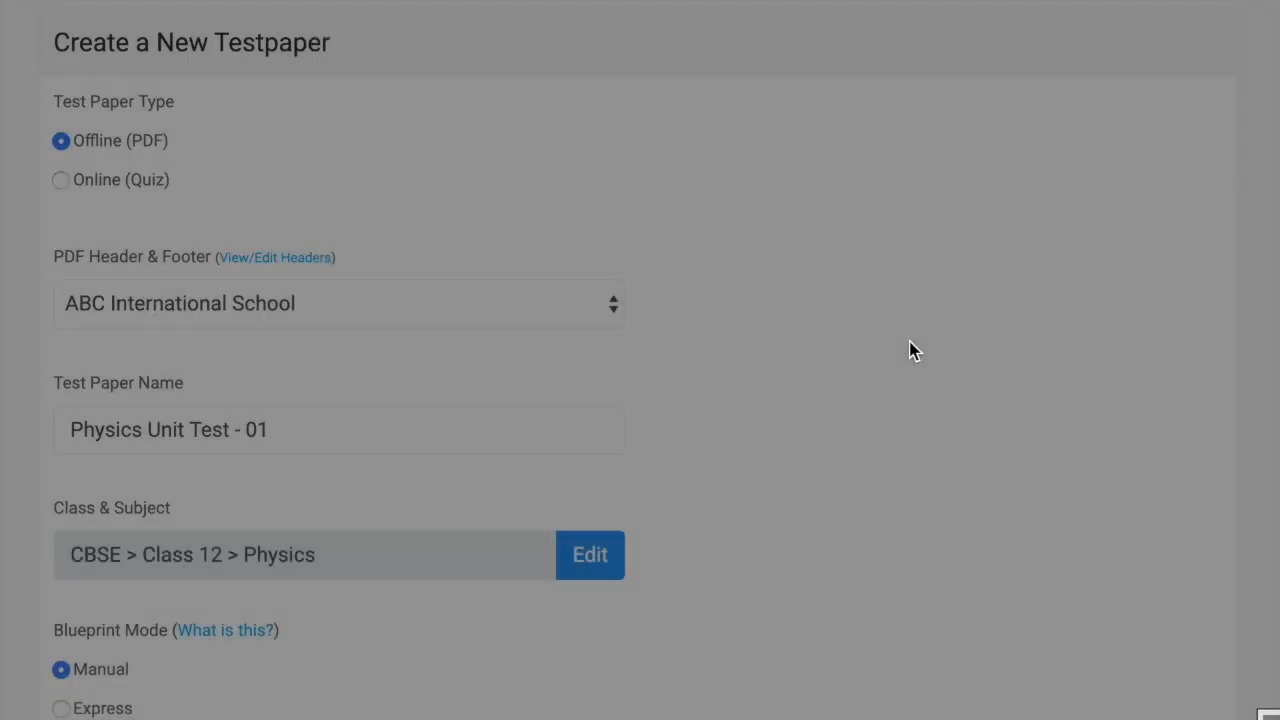
pyautogui.scroll(-3)
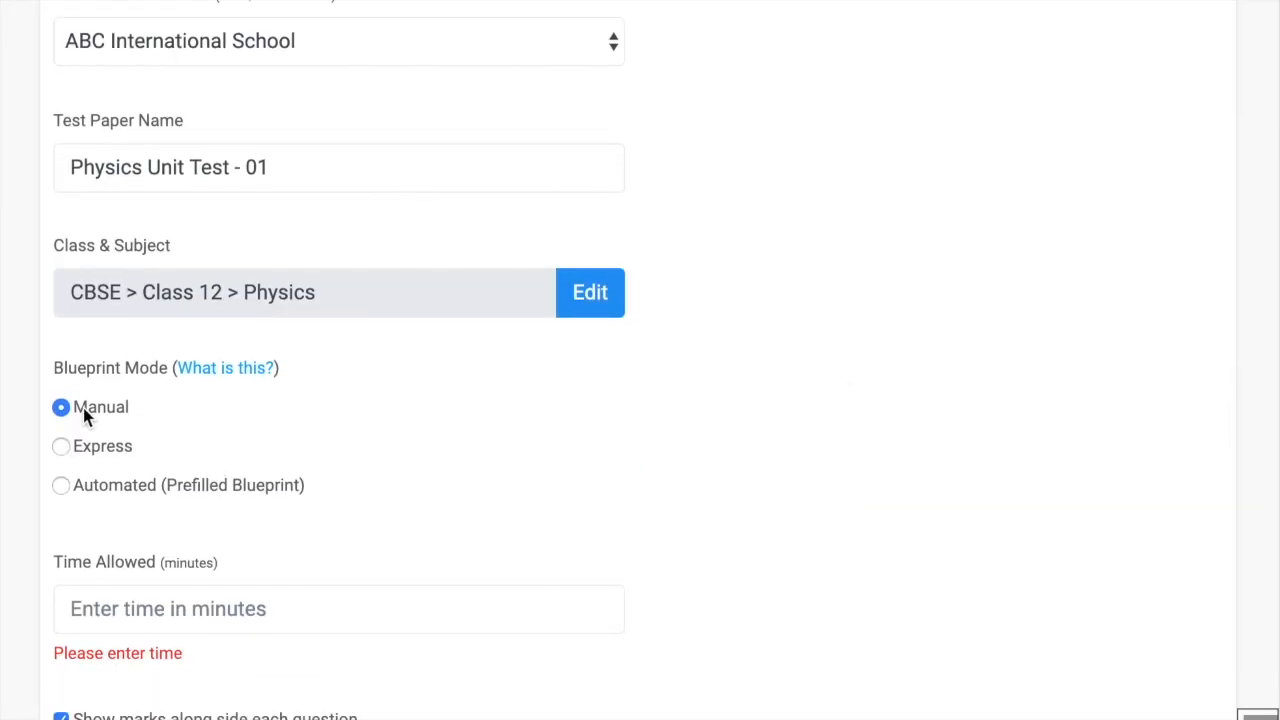
pyautogui.moveTo(225, 368)
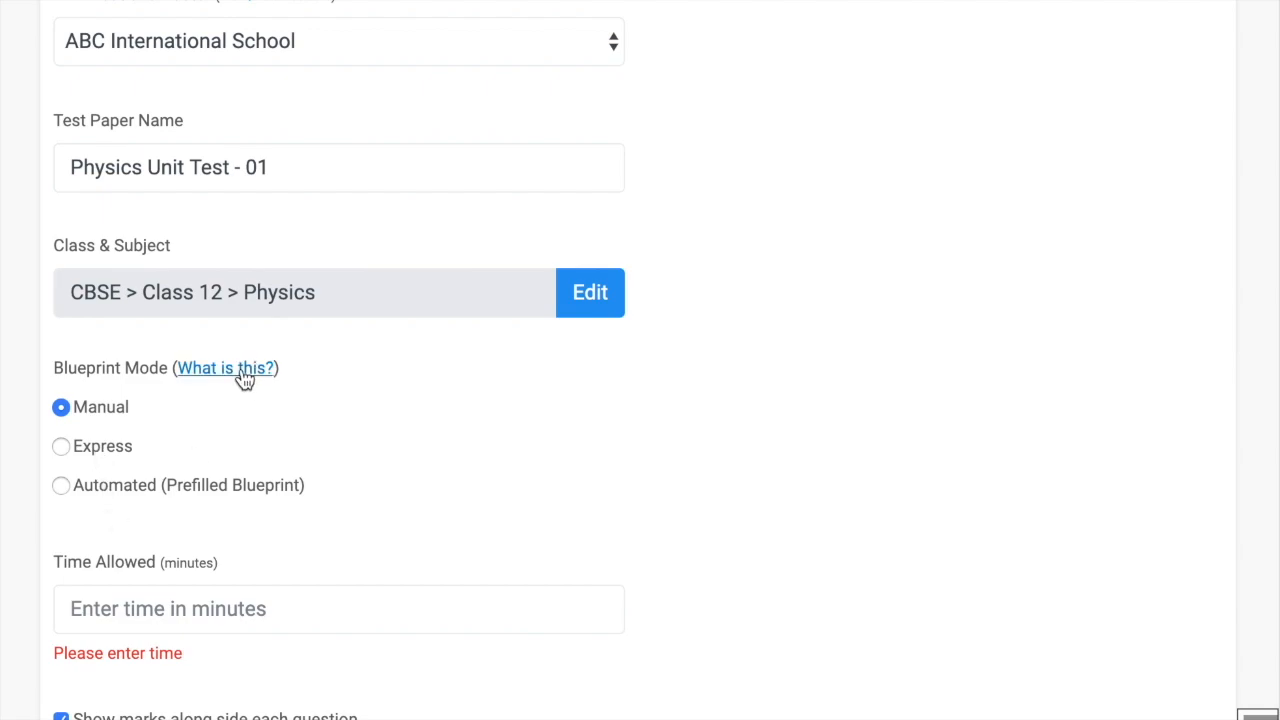
# Show the 'What is this?' popup explaining Manual, Express and Automated modes
pyautogui.click(226, 367)
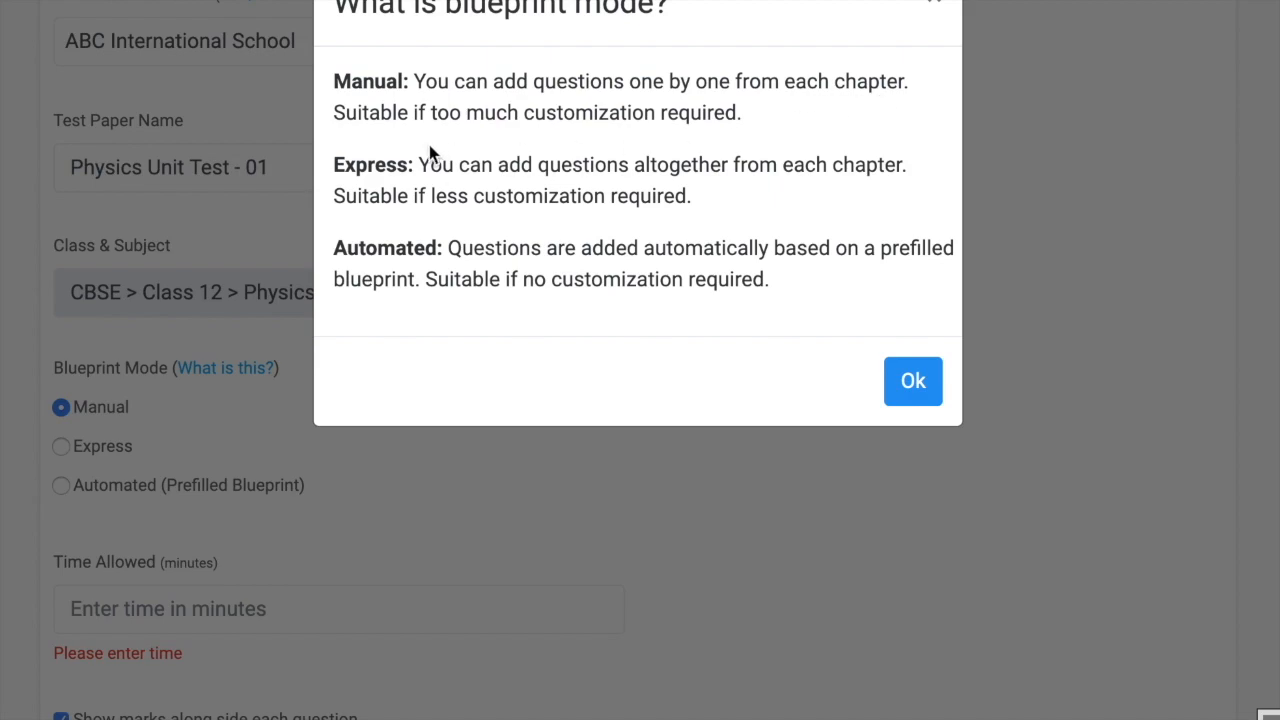
pyautogui.moveTo(753, 138)
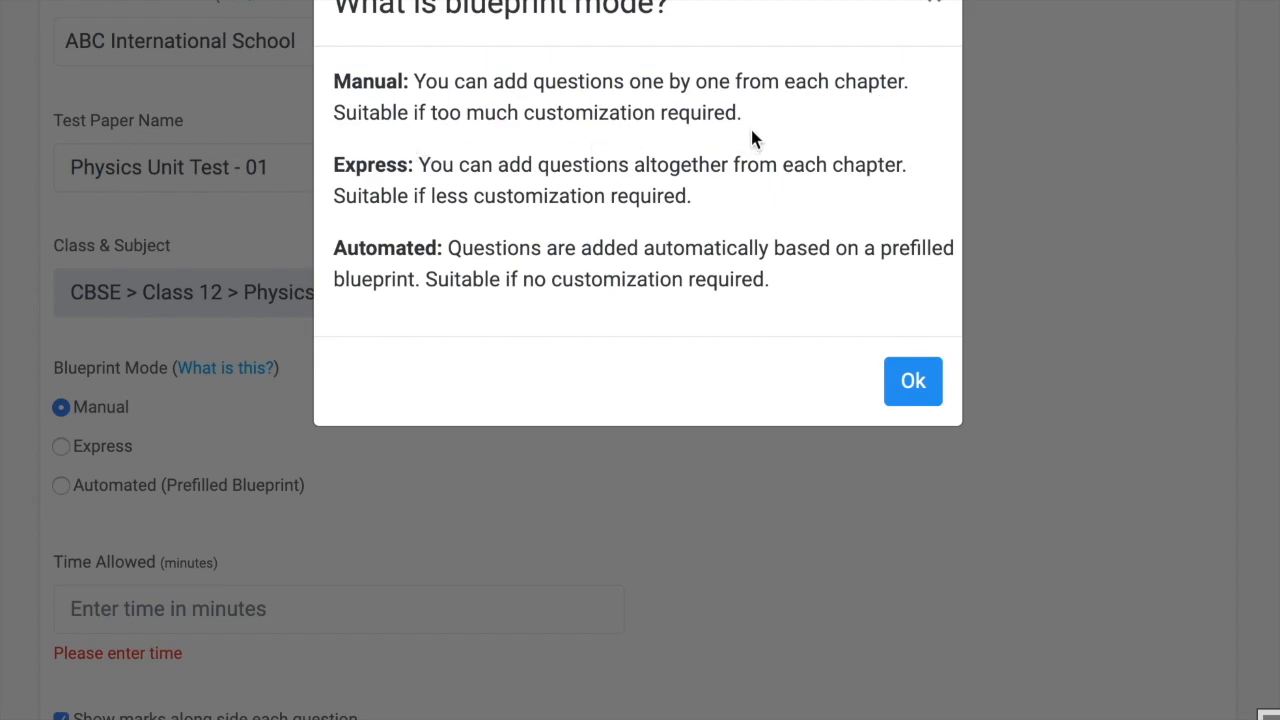
pyautogui.moveTo(757, 120)
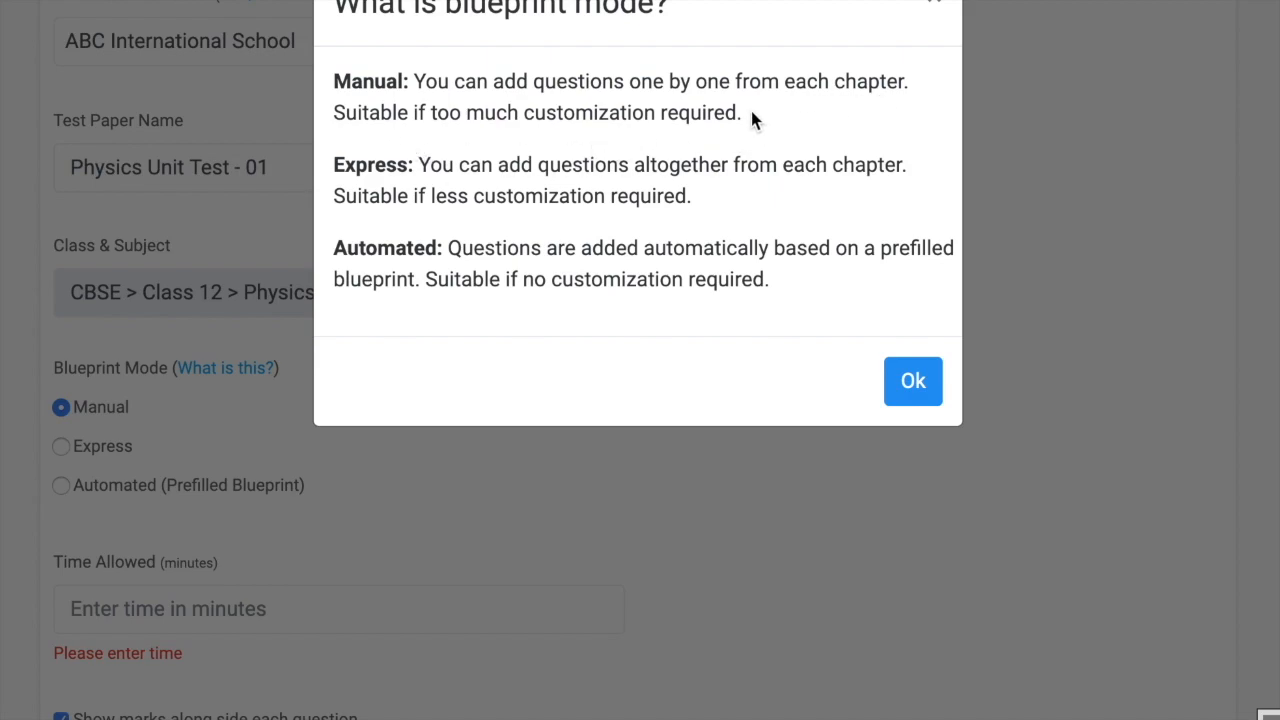
pyautogui.moveTo(648, 185)
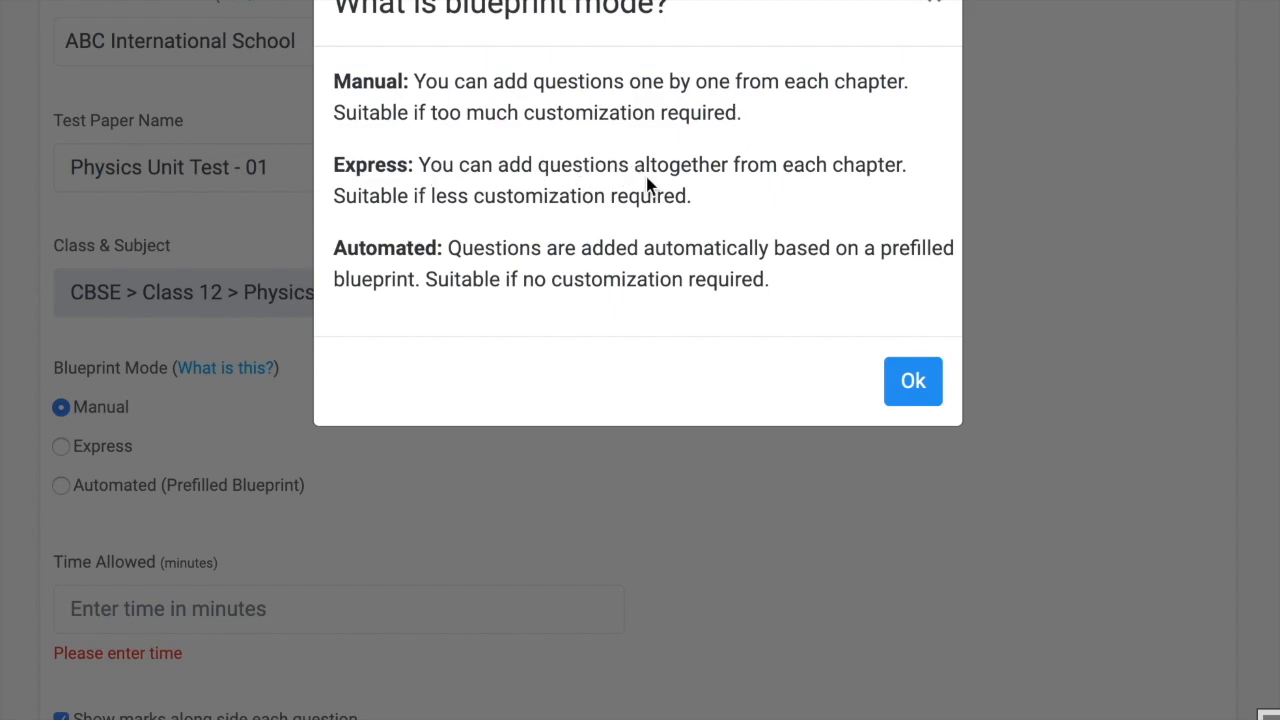
pyautogui.moveTo(531, 231)
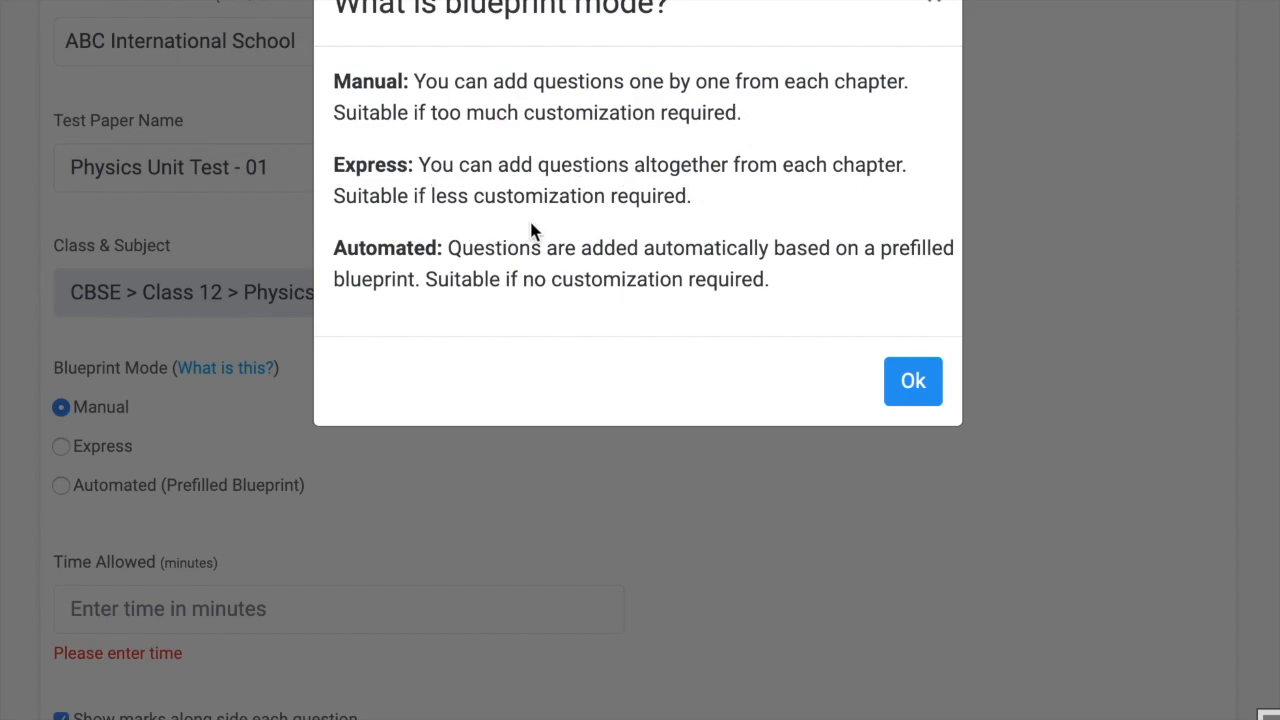
pyautogui.moveTo(521, 268)
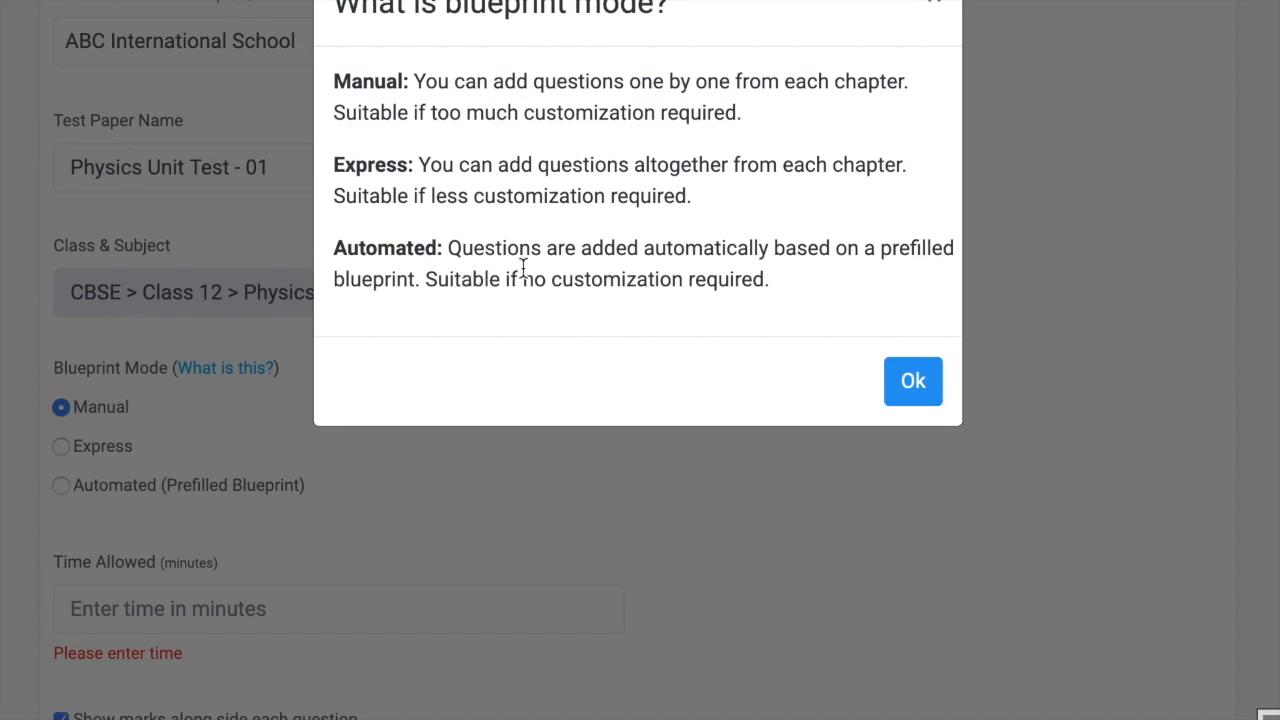
pyautogui.moveTo(335, 258)
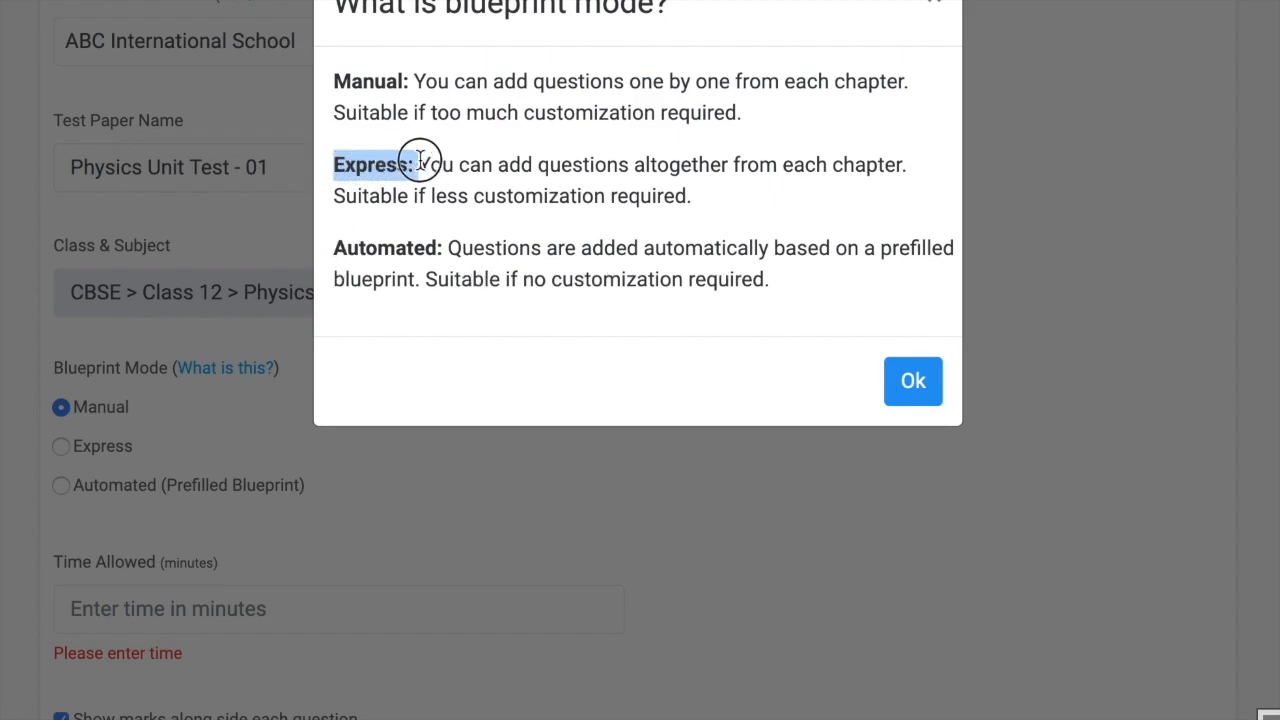
pyautogui.moveTo(912, 381)
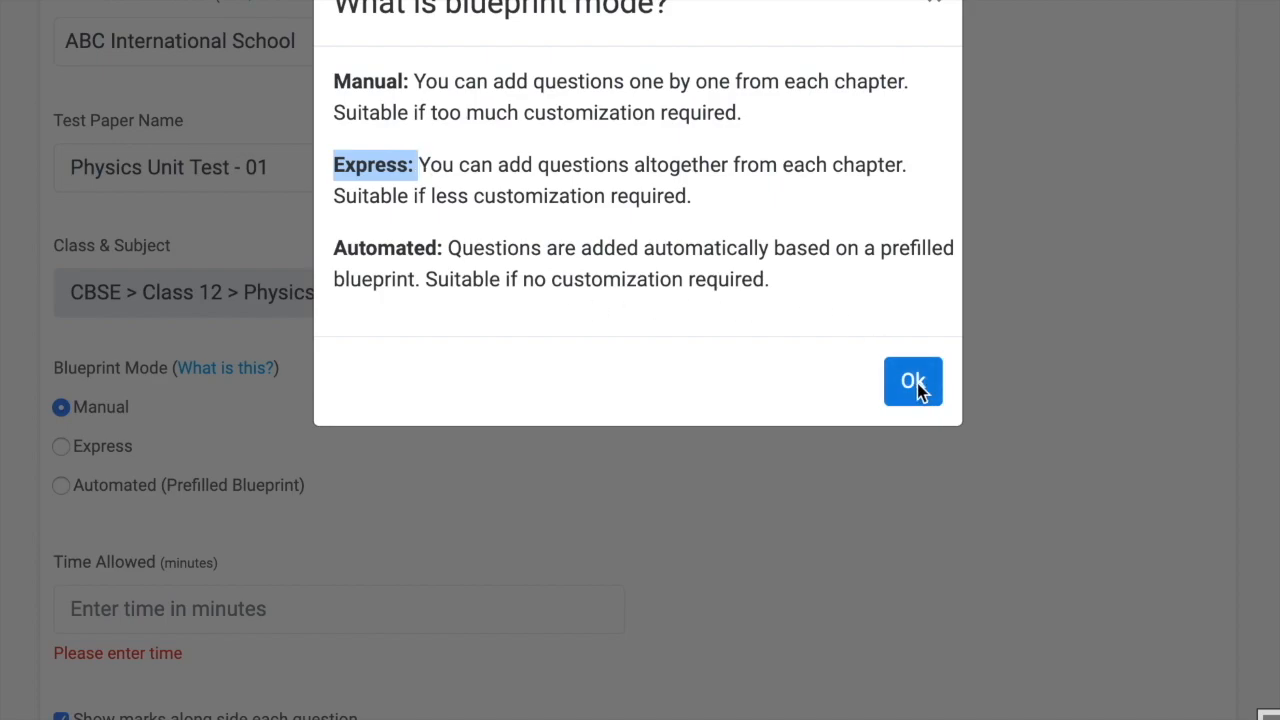
# Switch the blueprint to Express mode, allow 30 minutes, and accept the Terms of Use
pyautogui.click(911, 381)
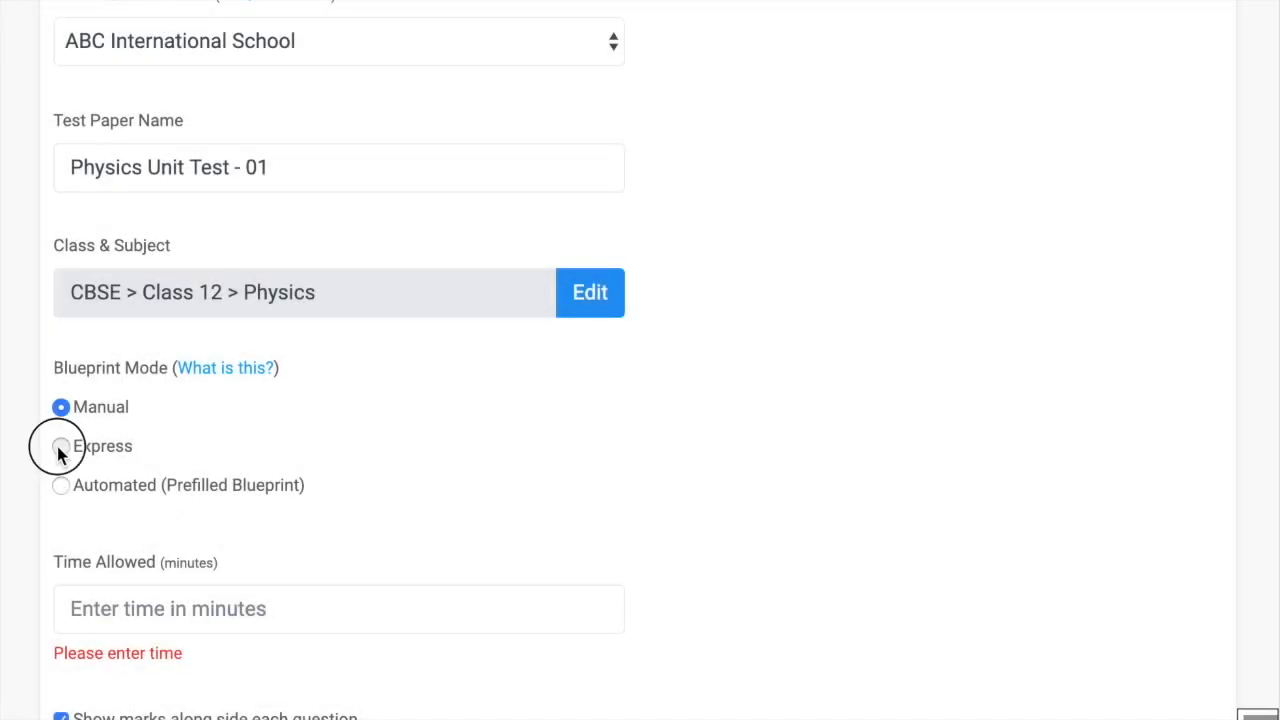
pyautogui.click(60, 446)
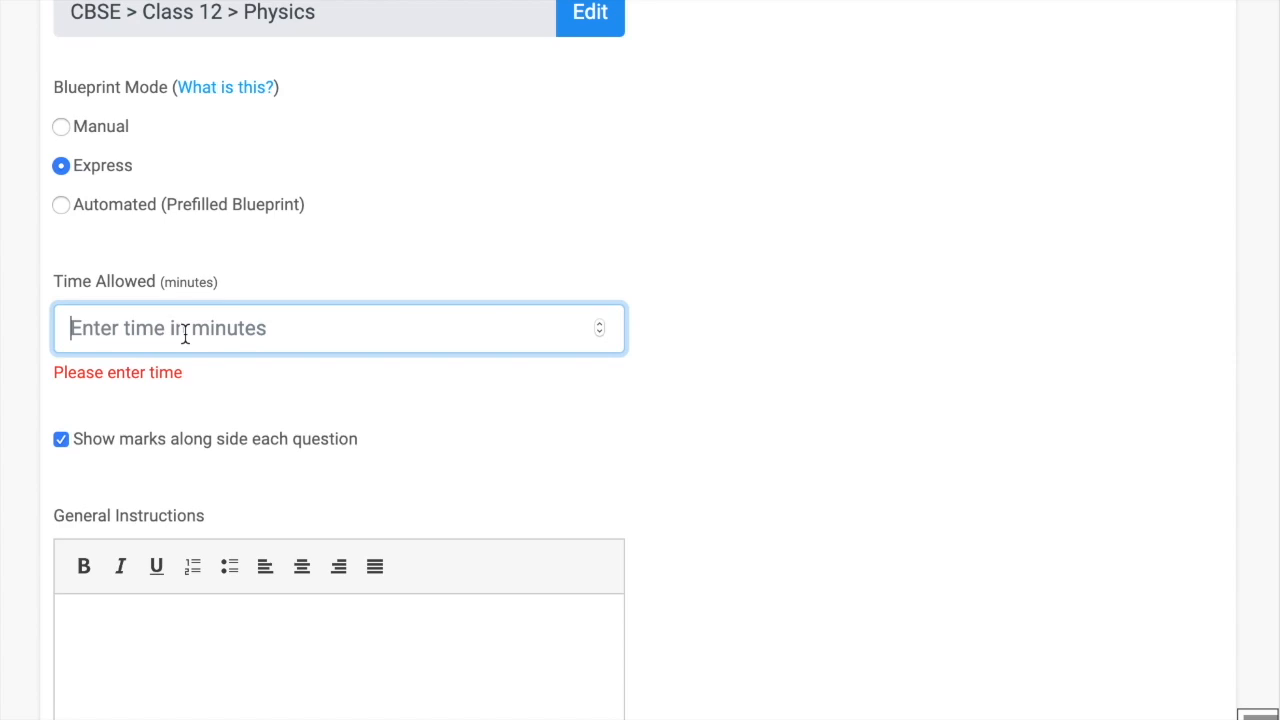
pyautogui.write('30')
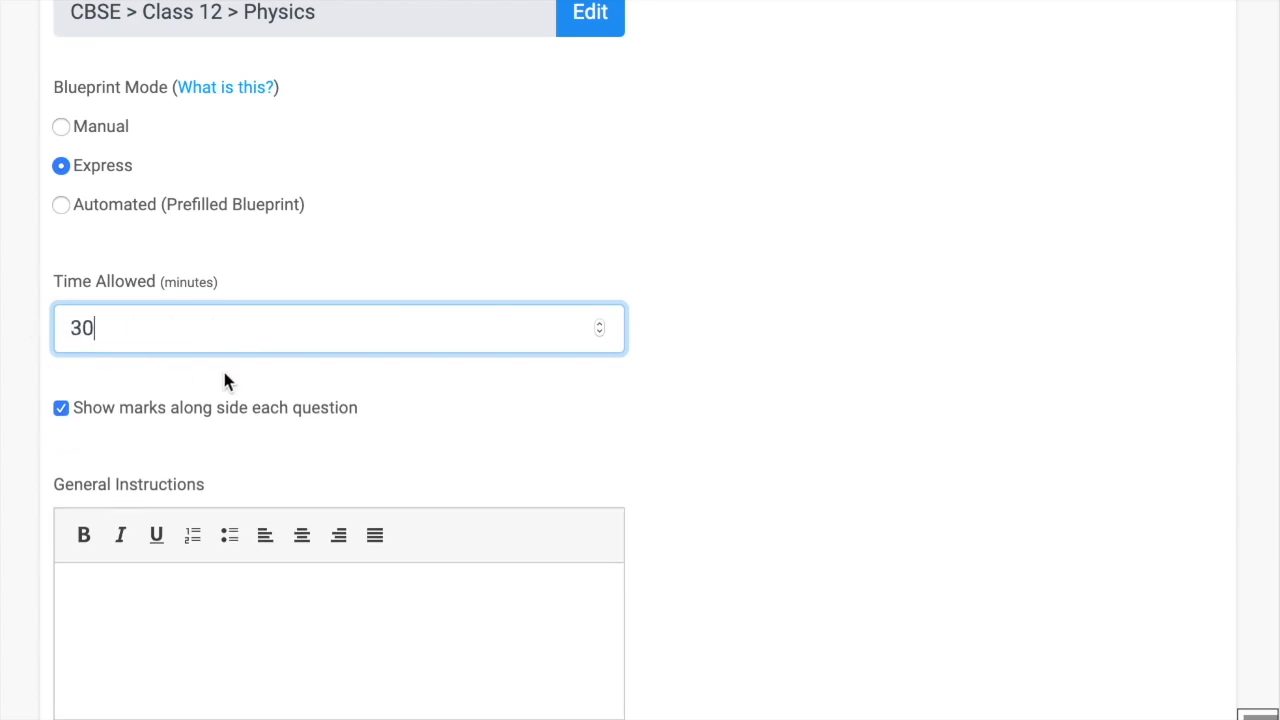
pyautogui.scroll(-3)
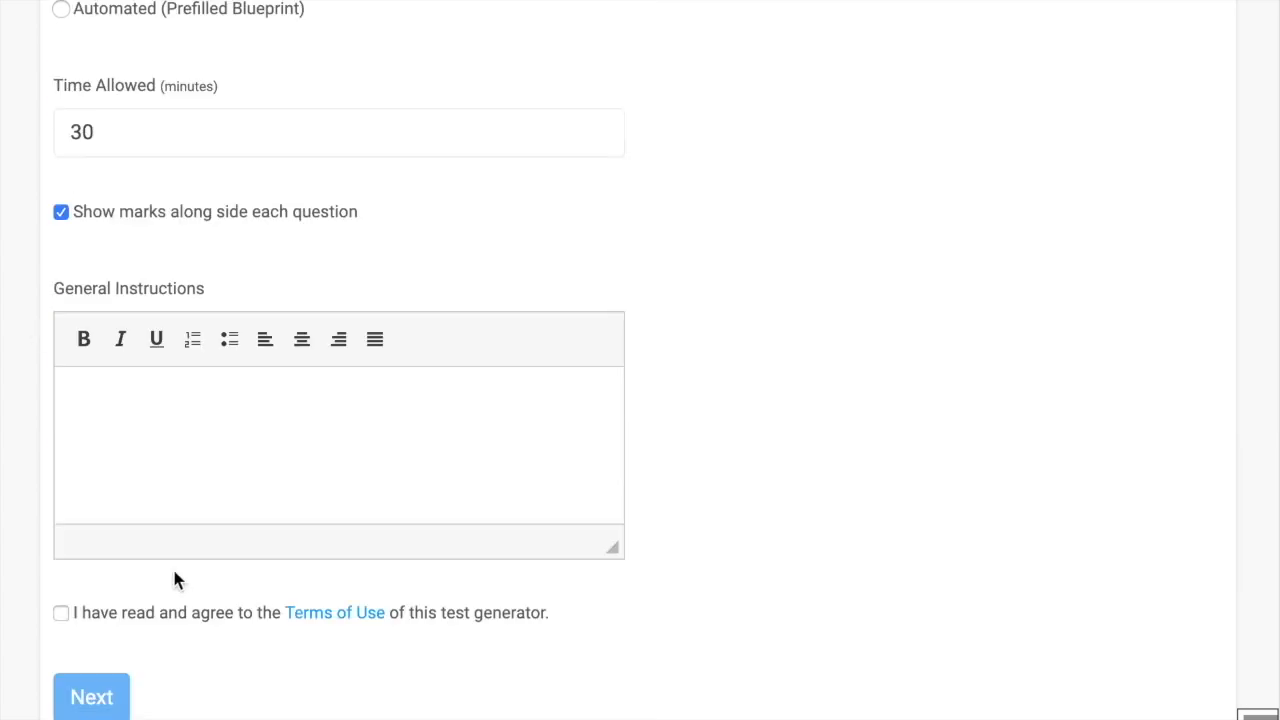
pyautogui.write('All questions are compulsory.')
pyautogui.write('Use of a calculator is not allowed.')
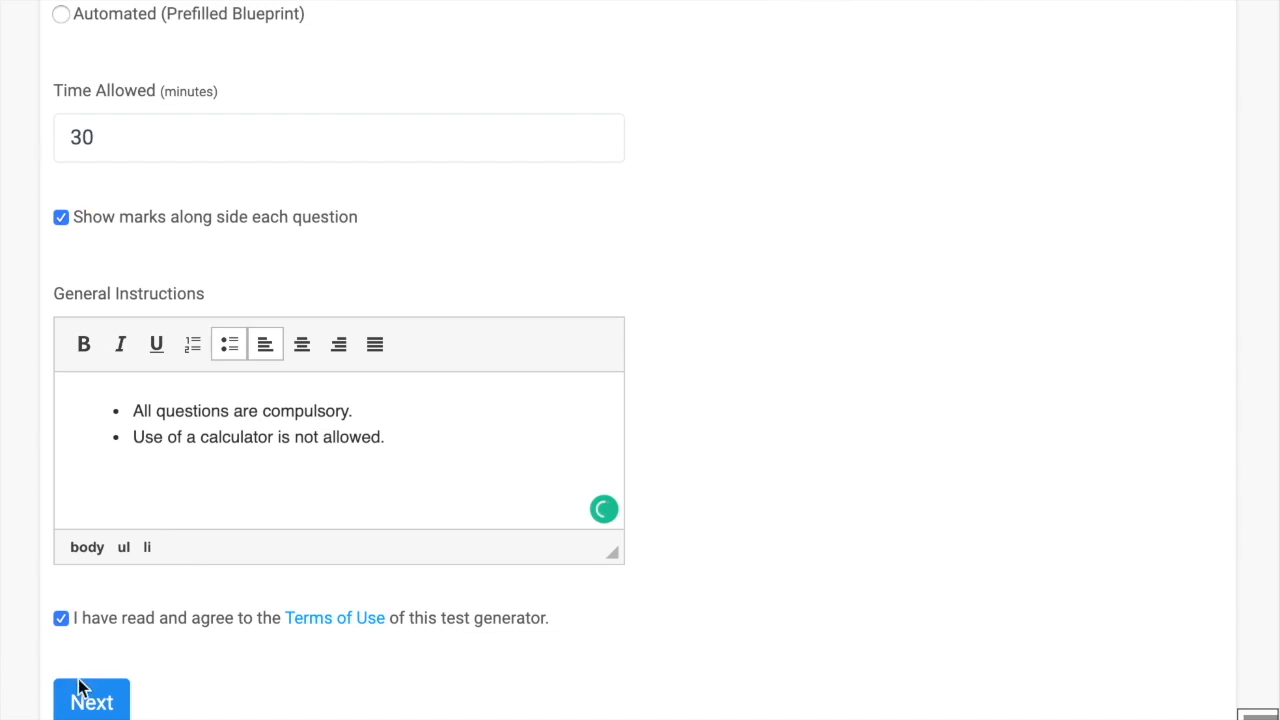
pyautogui.click(61, 617)
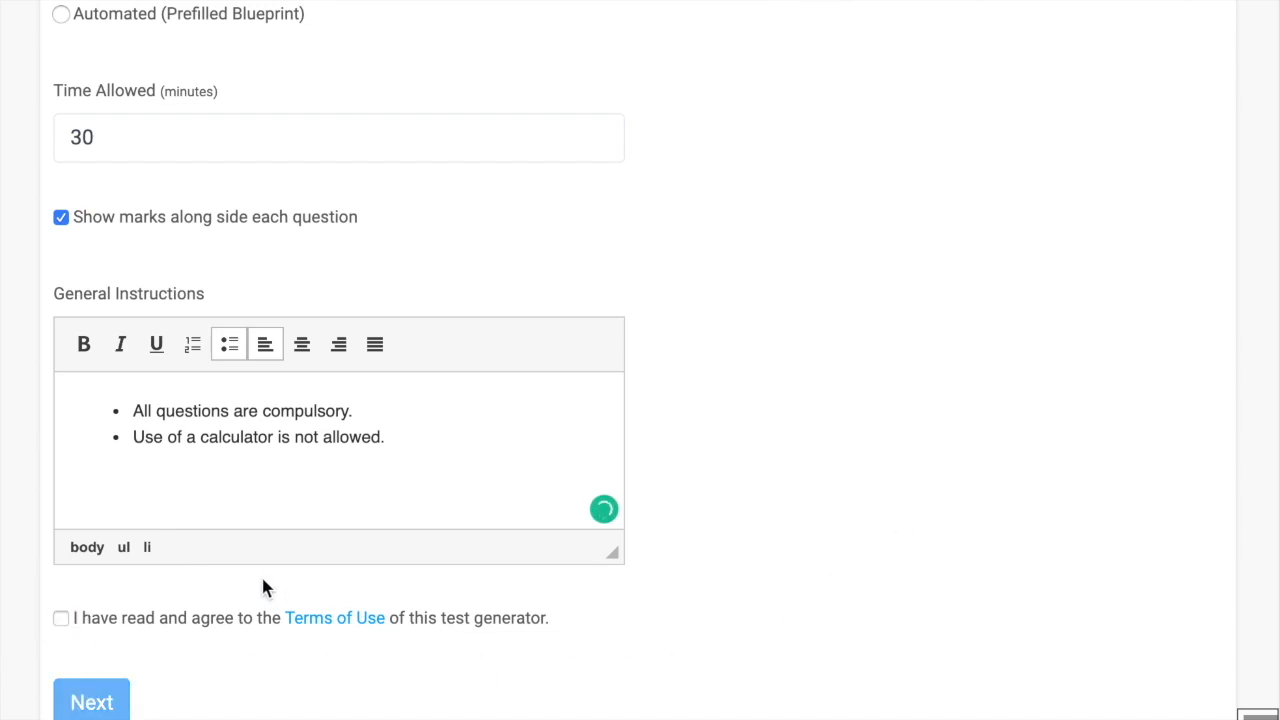
pyautogui.click(61, 618)
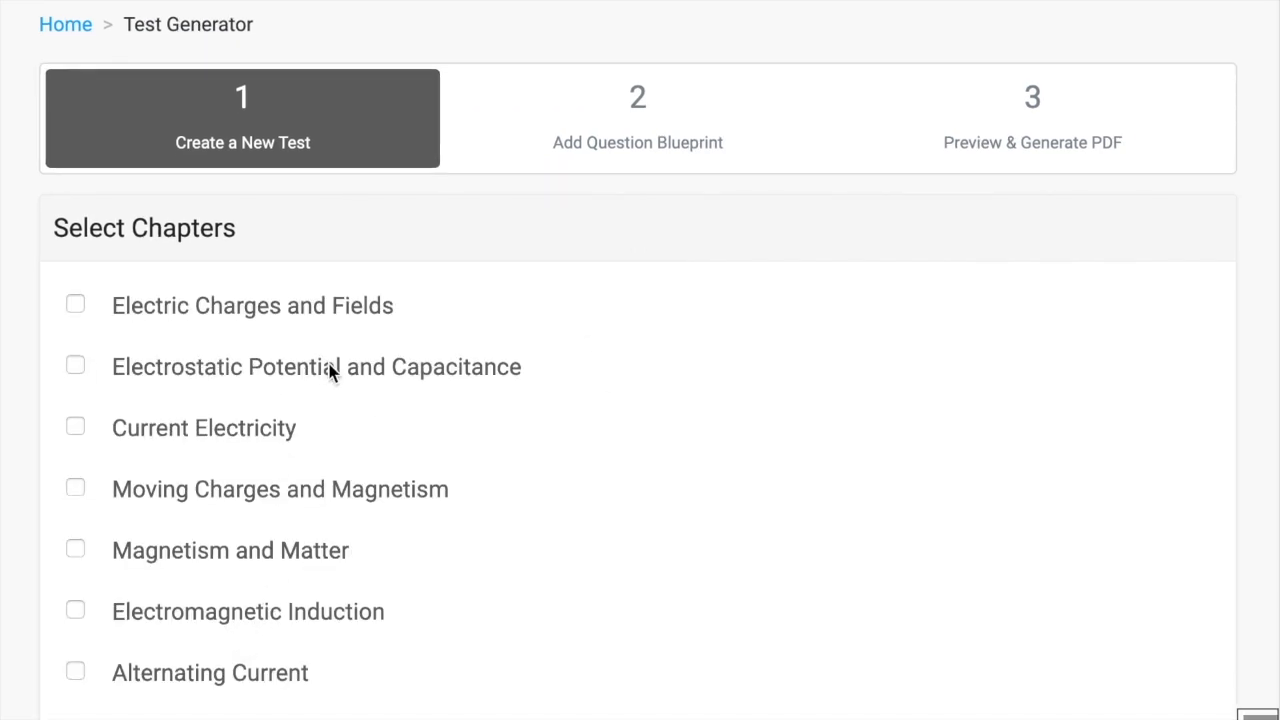
# Tick the Electric Charges and Fields chapter to list its question types and counts
pyautogui.scroll(-3)
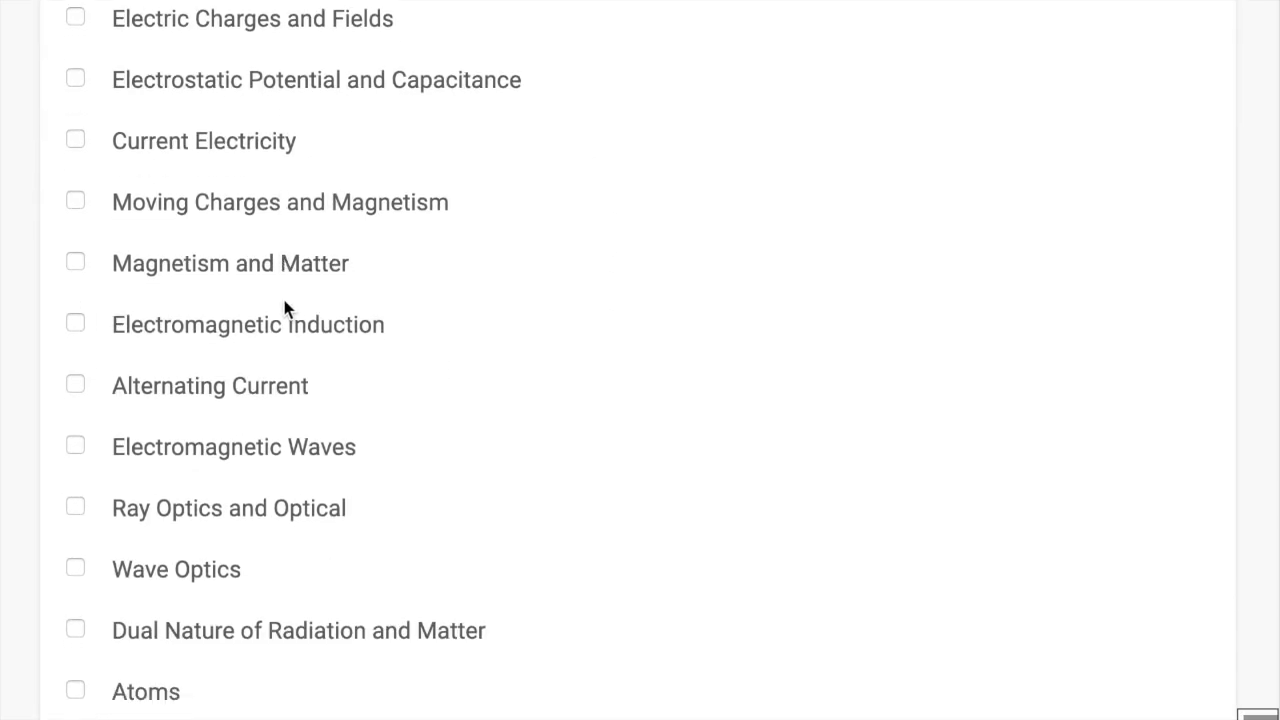
pyautogui.scroll(3)
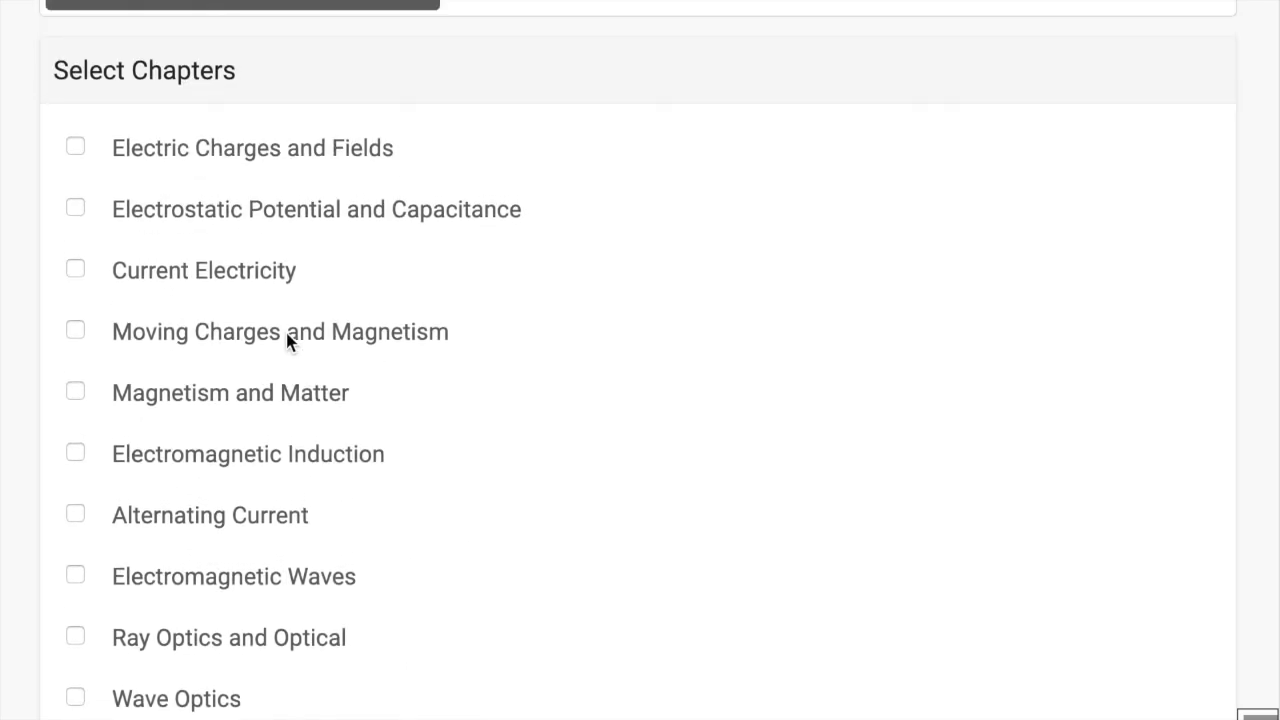
pyautogui.doubleClick(144, 66)
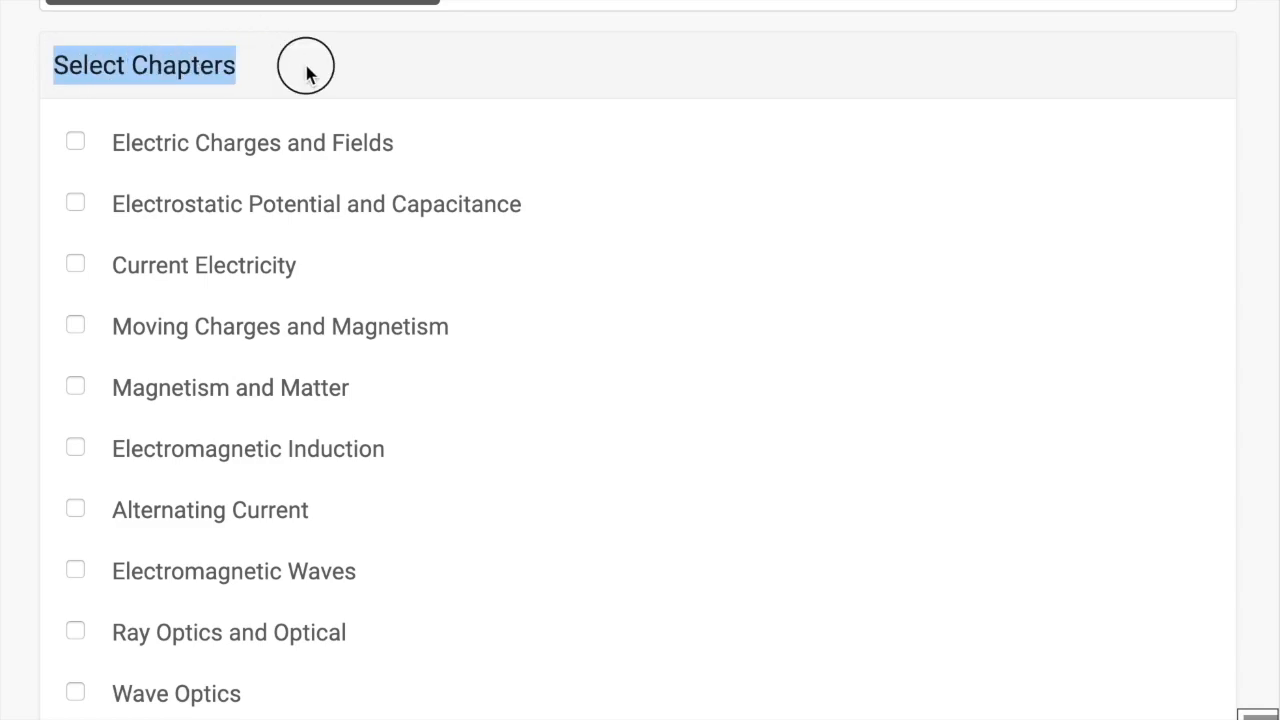
pyautogui.click(75, 141)
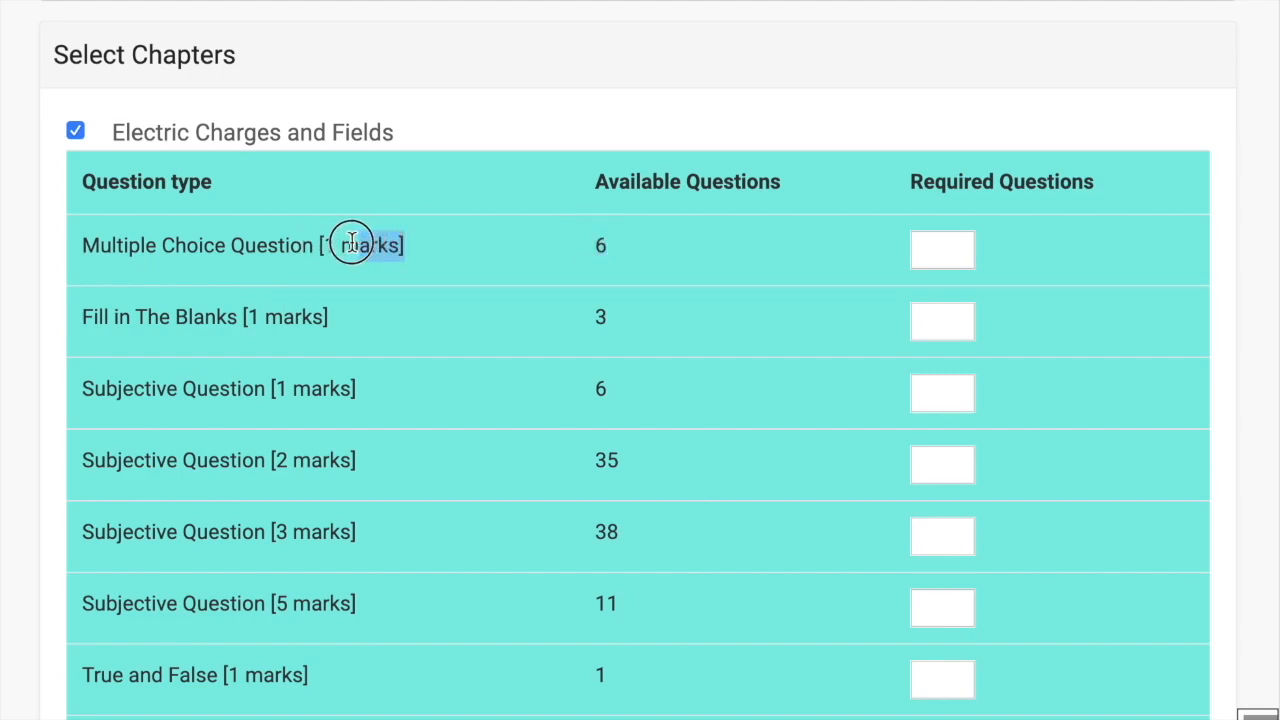
# Enter required counts 2, 3, 2 and 2, reaching 45 questions worth 80 marks
pyautogui.click(941, 249)
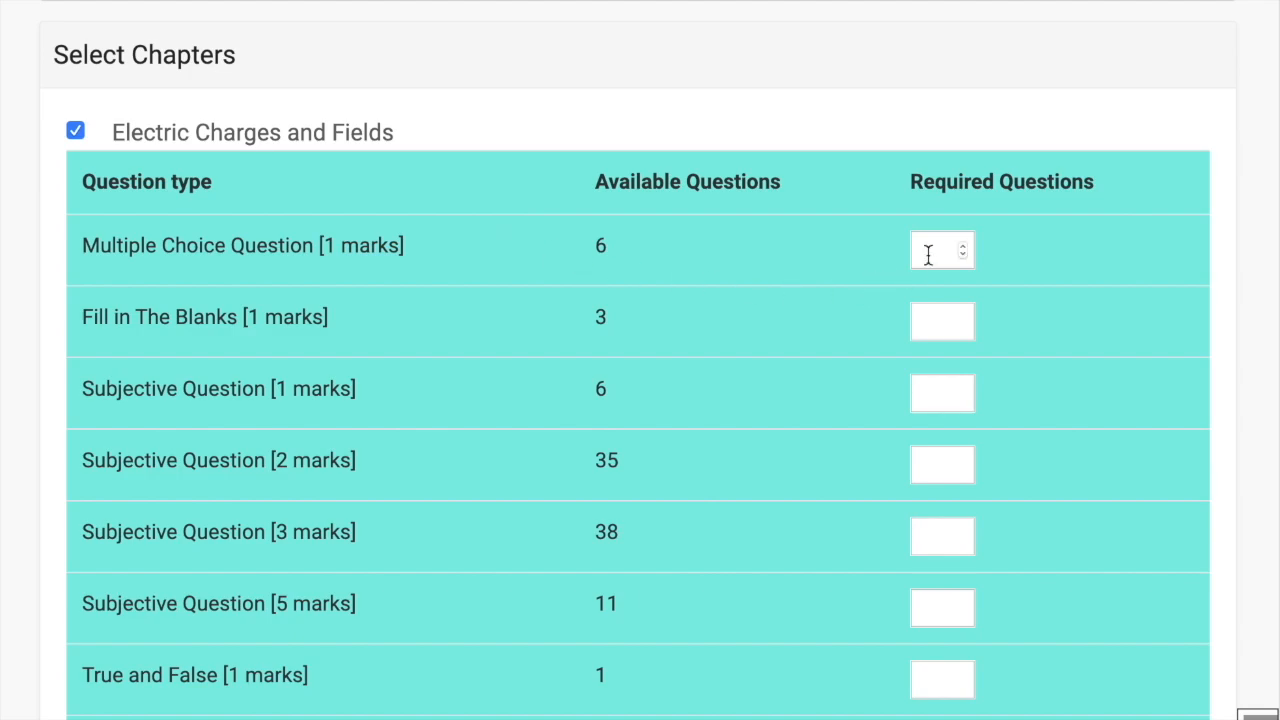
pyautogui.write('2')
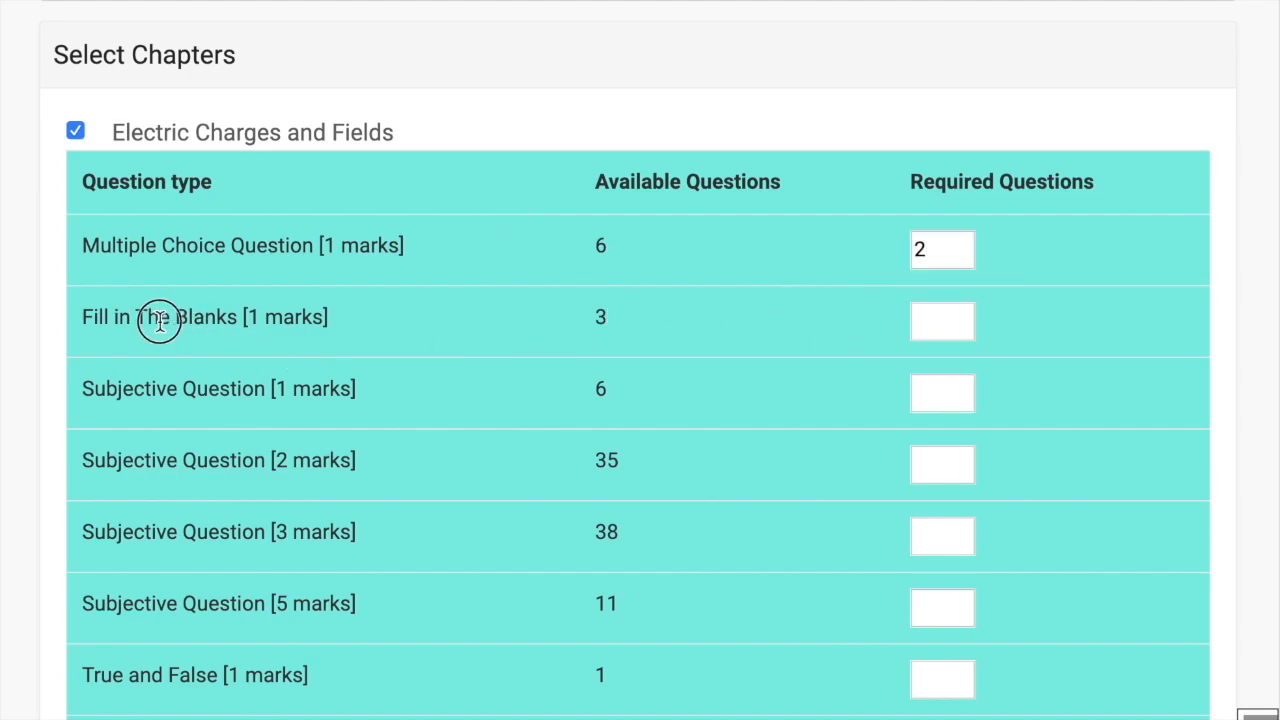
pyautogui.click(941, 321)
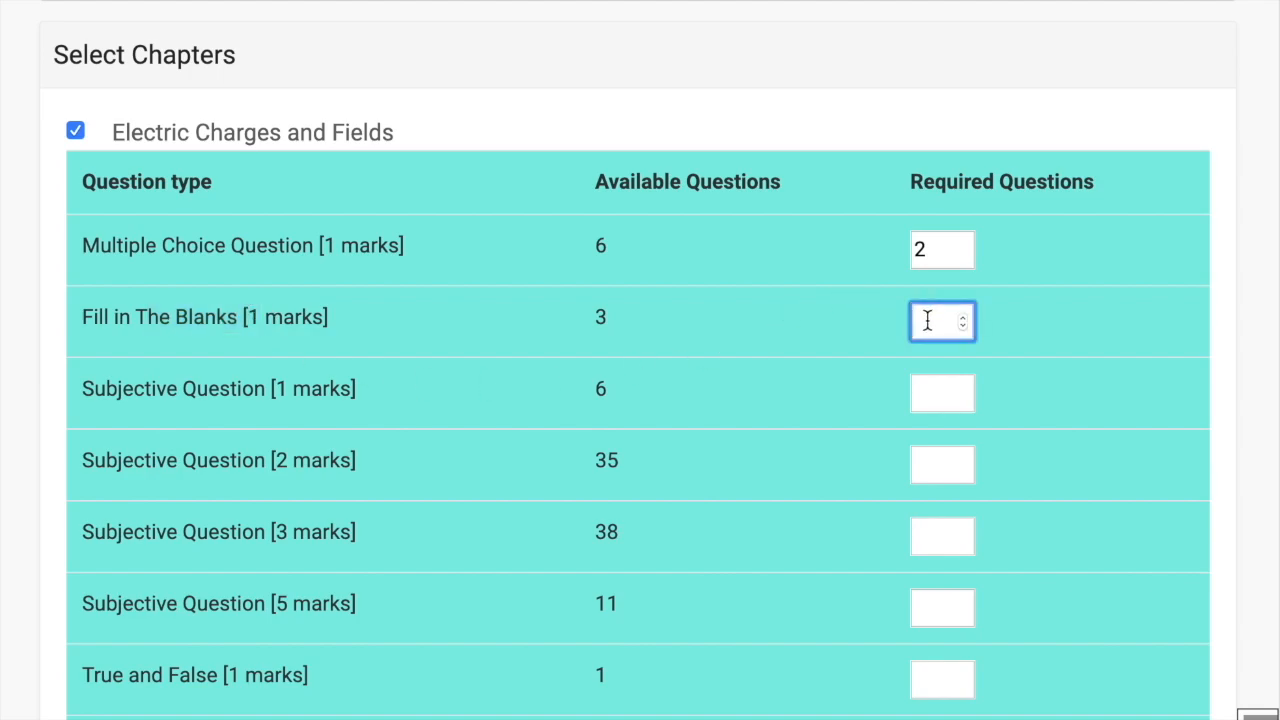
pyautogui.write('3')
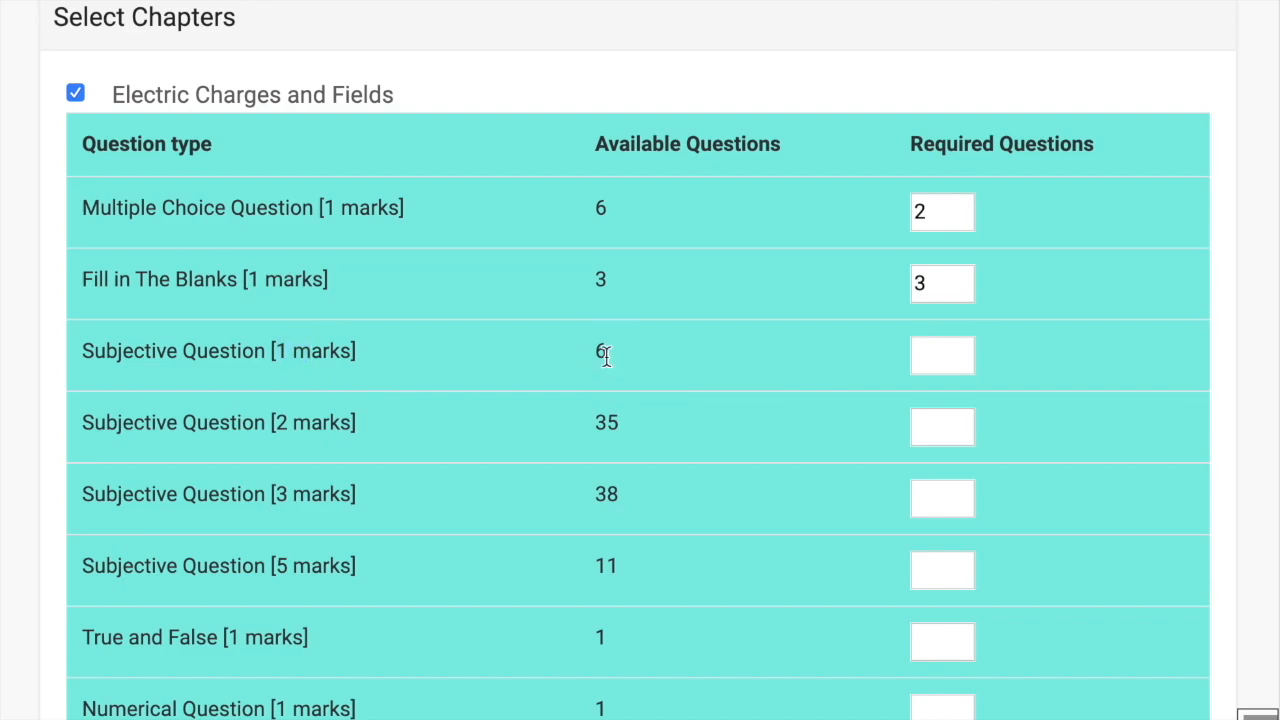
pyautogui.click(941, 355)
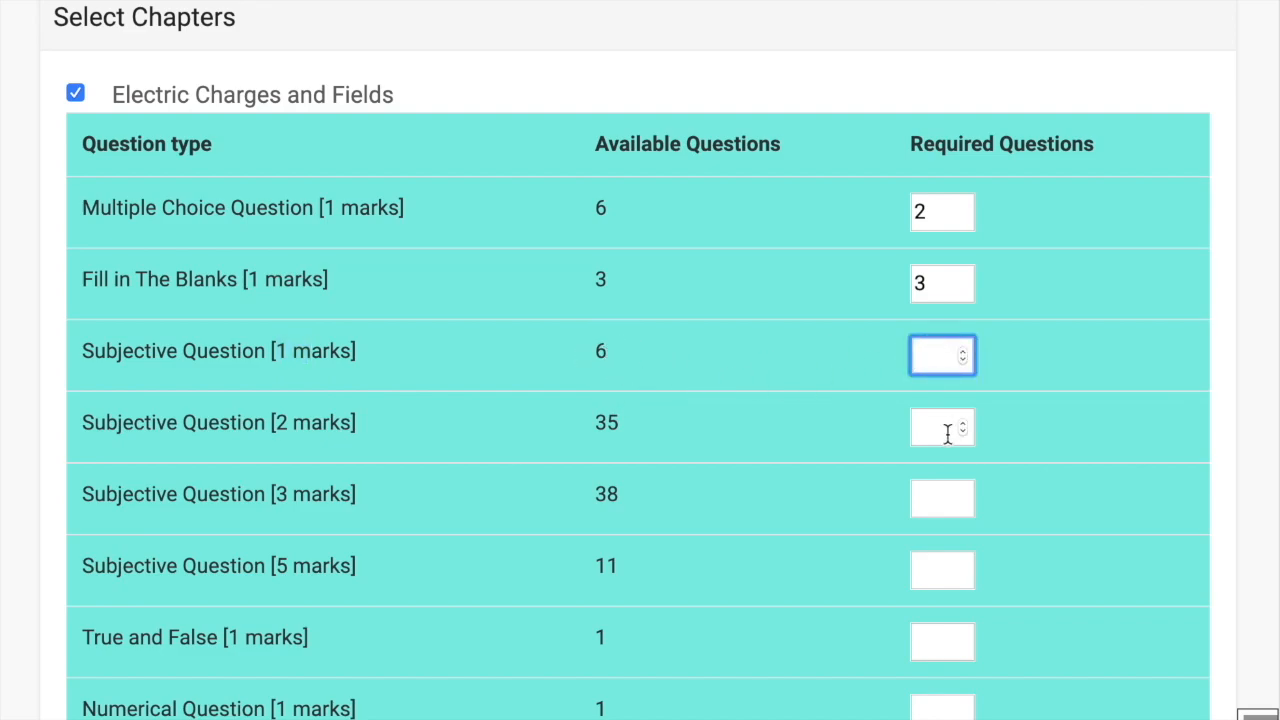
pyautogui.write('2')
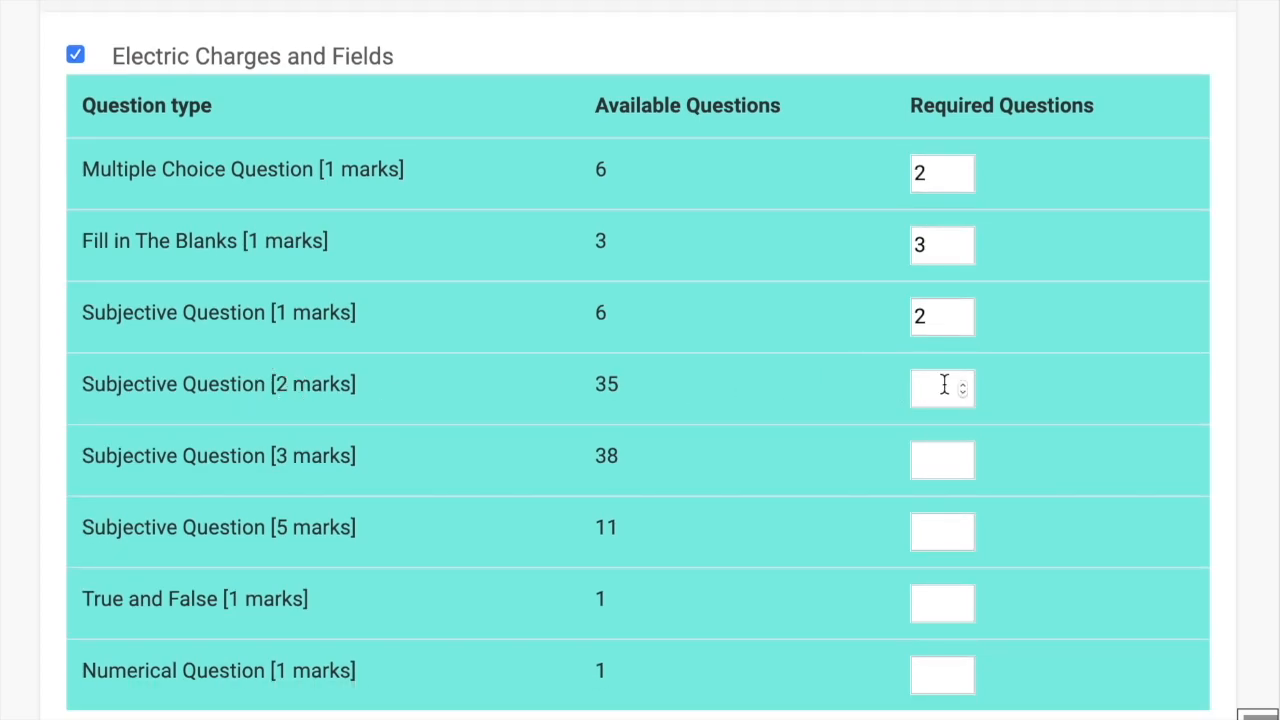
pyautogui.write('2')
pyautogui.write('3')
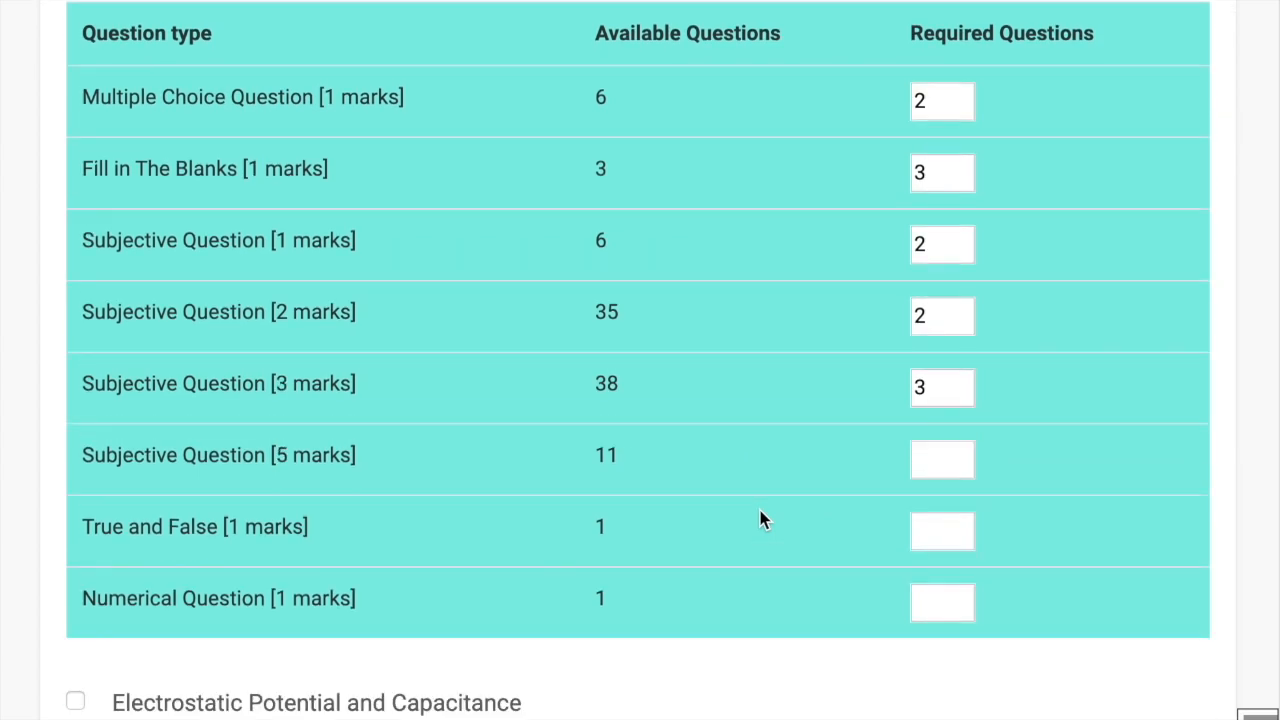
pyautogui.scroll(-3)
pyautogui.write('3')
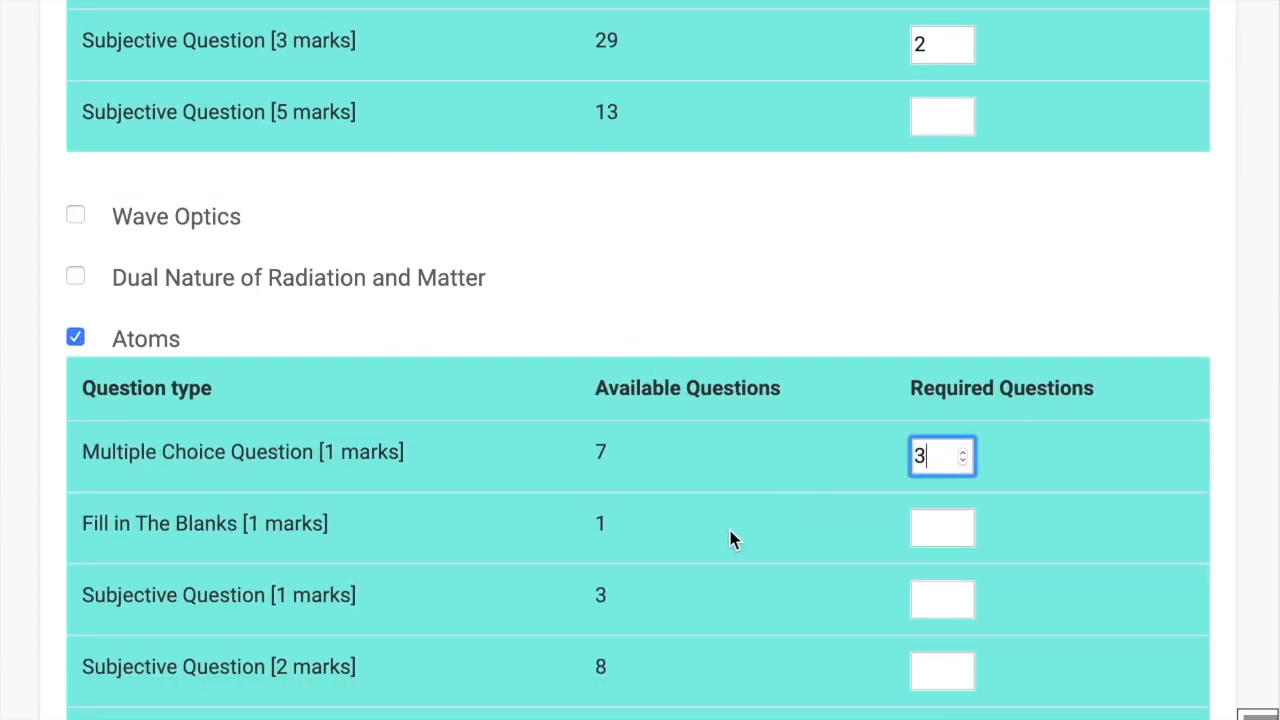
pyautogui.scroll(-3)
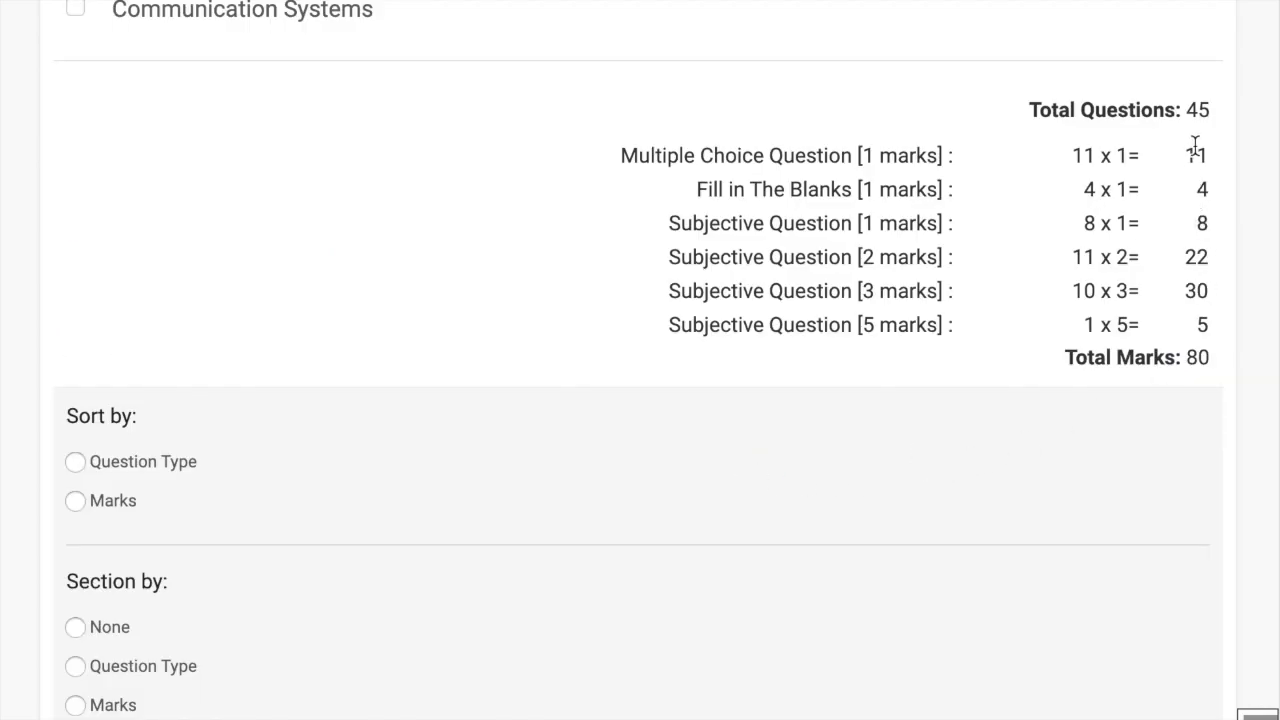
# Choose Sort by Marks and Section by Question Type, then Save & Continue
pyautogui.doubleClick(1197, 110)
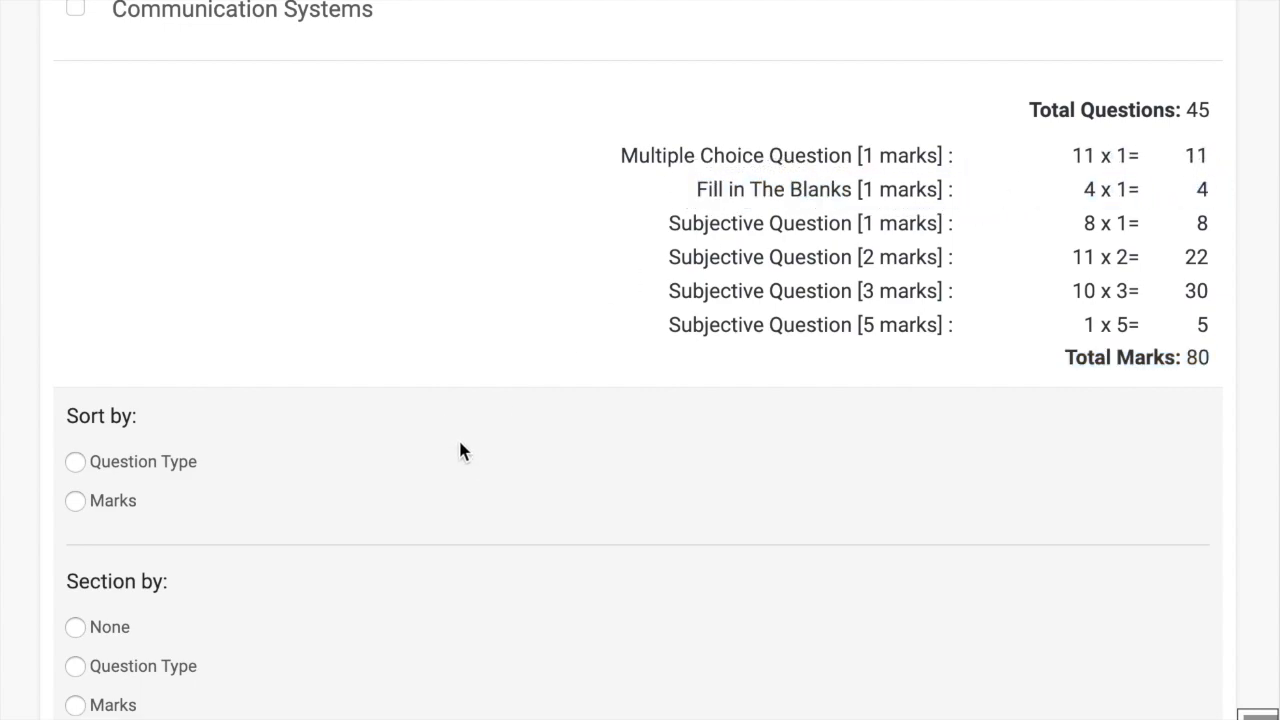
pyautogui.scroll(-3)
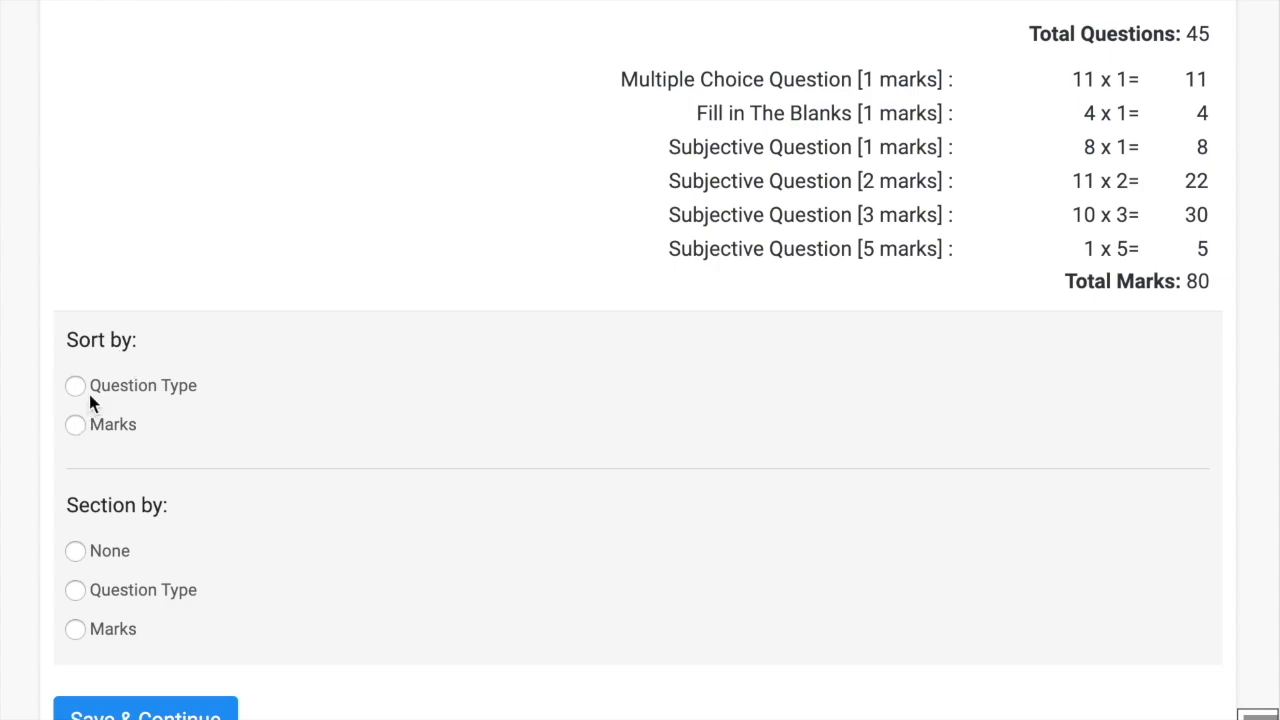
pyautogui.moveTo(75, 424)
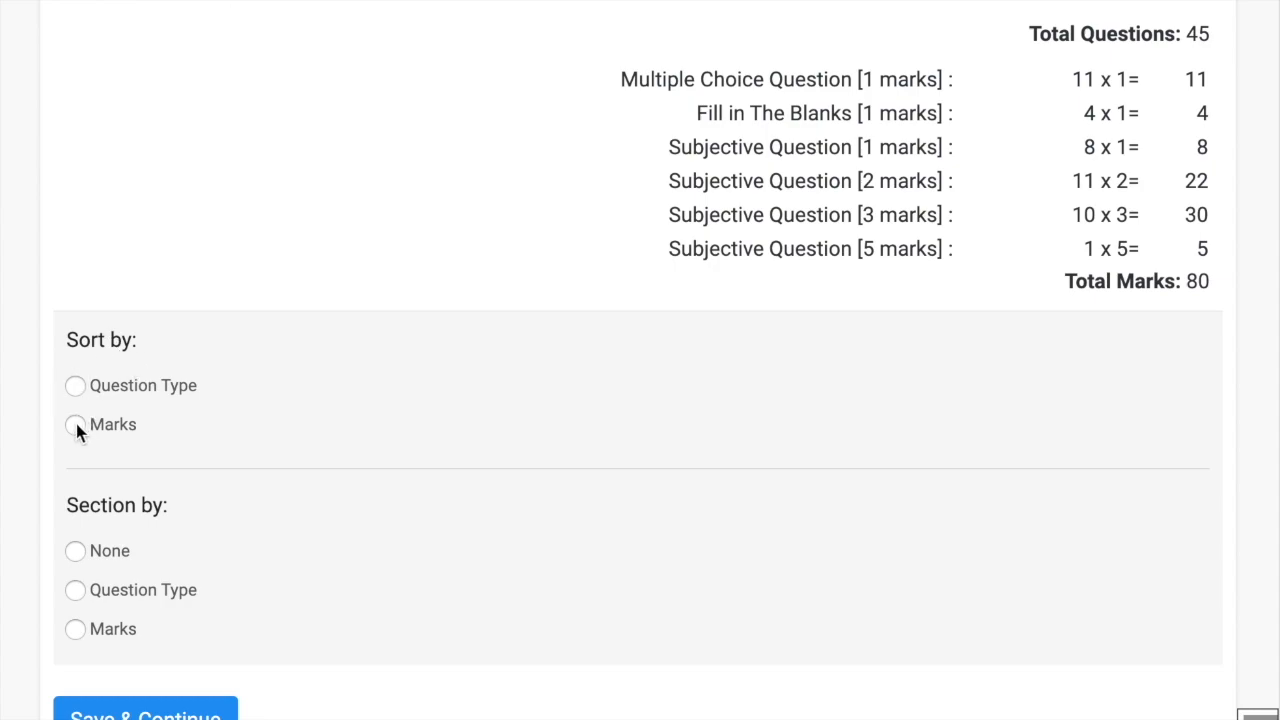
pyautogui.click(74, 424)
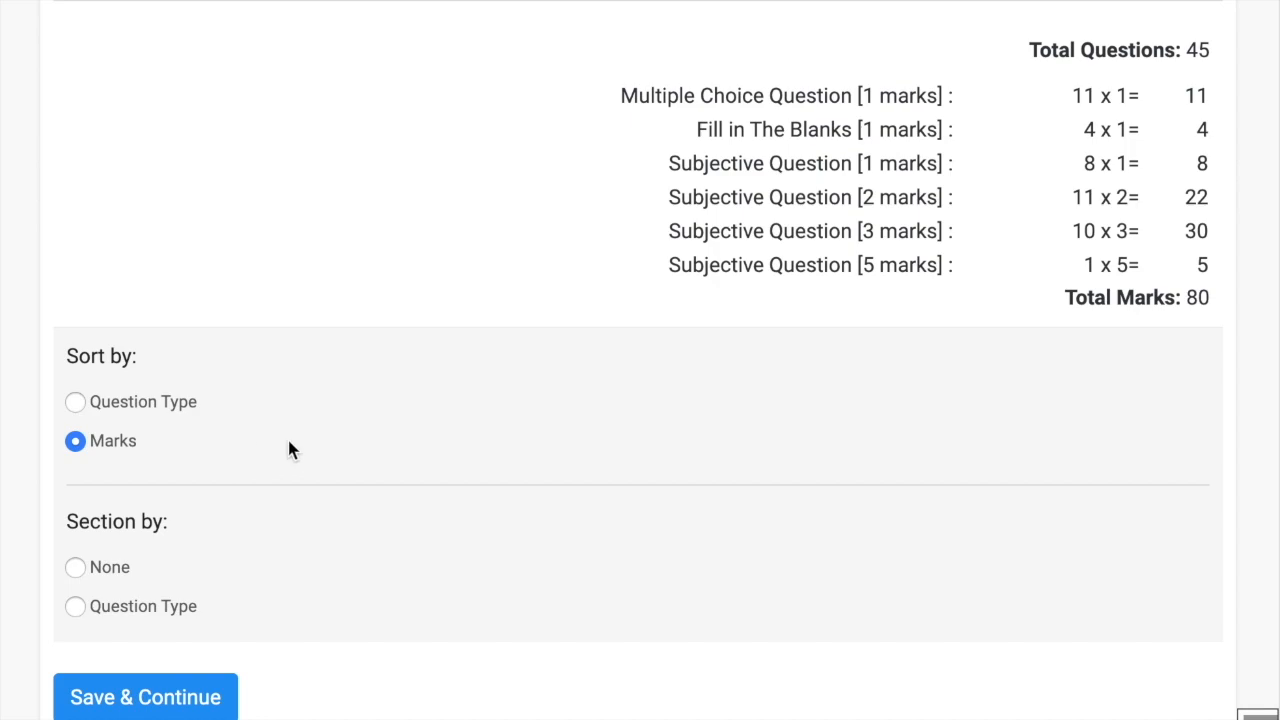
pyautogui.moveTo(138, 418)
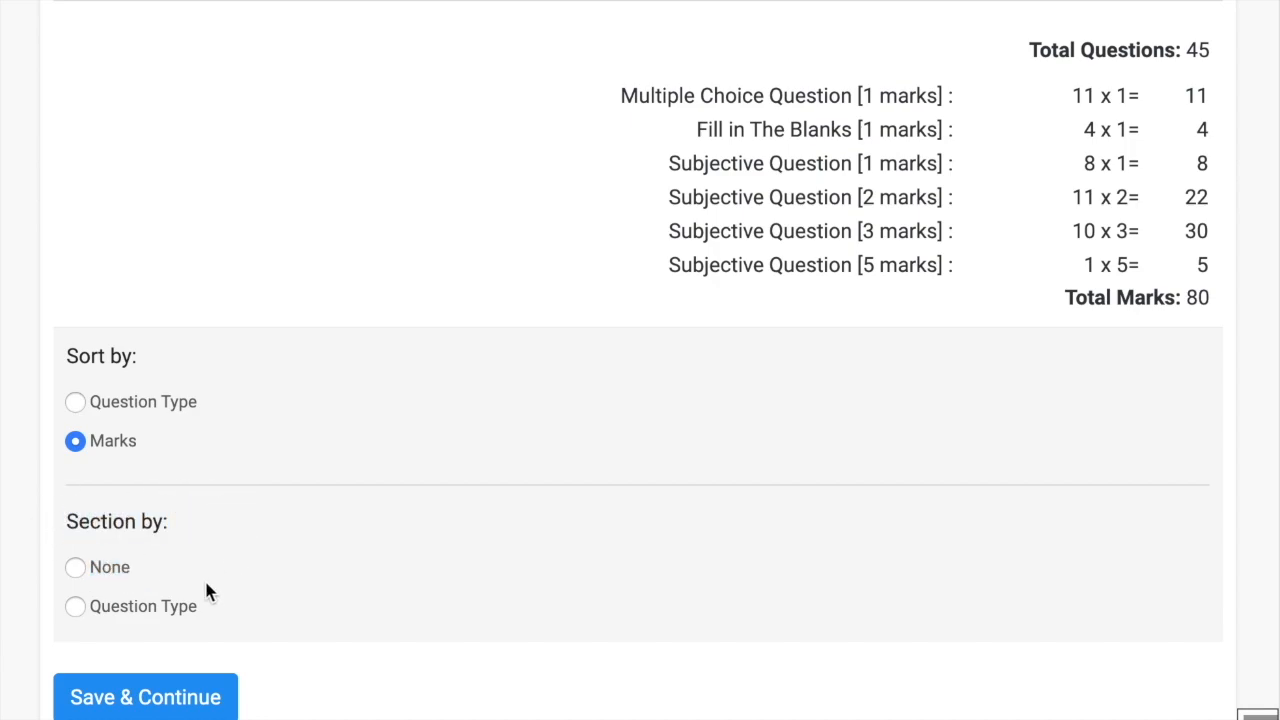
pyautogui.moveTo(65, 615)
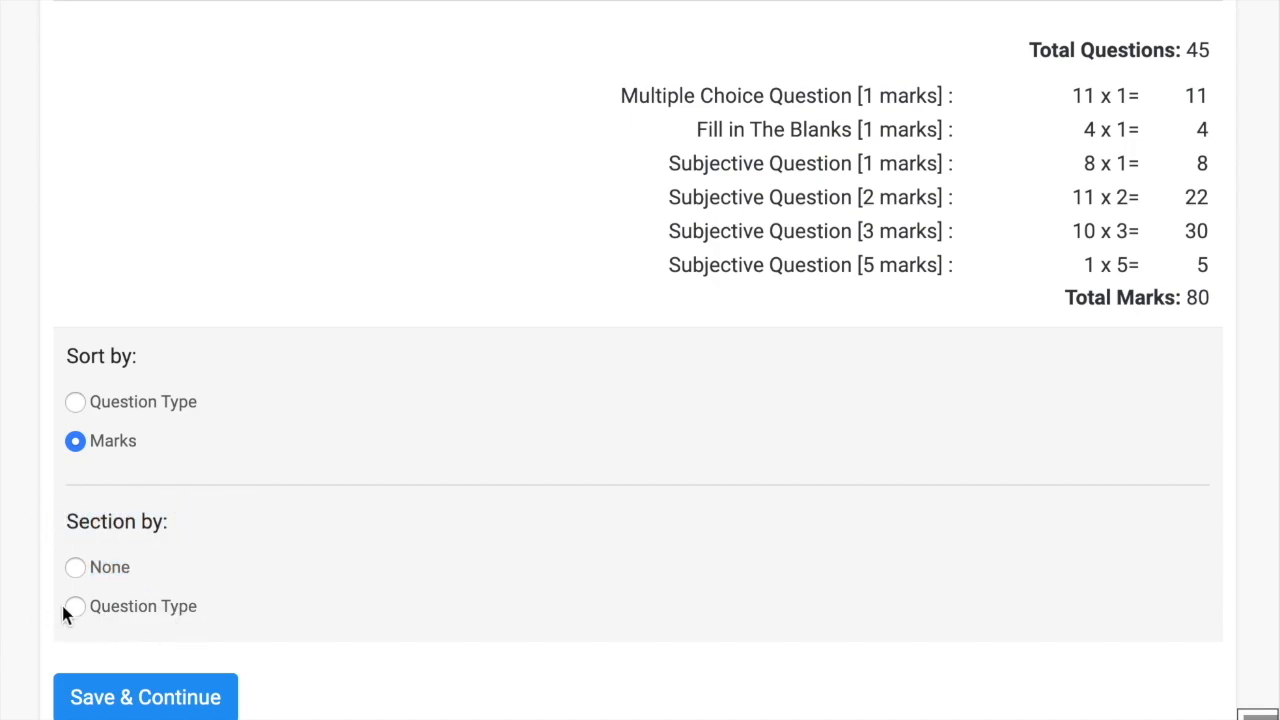
pyautogui.click(75, 606)
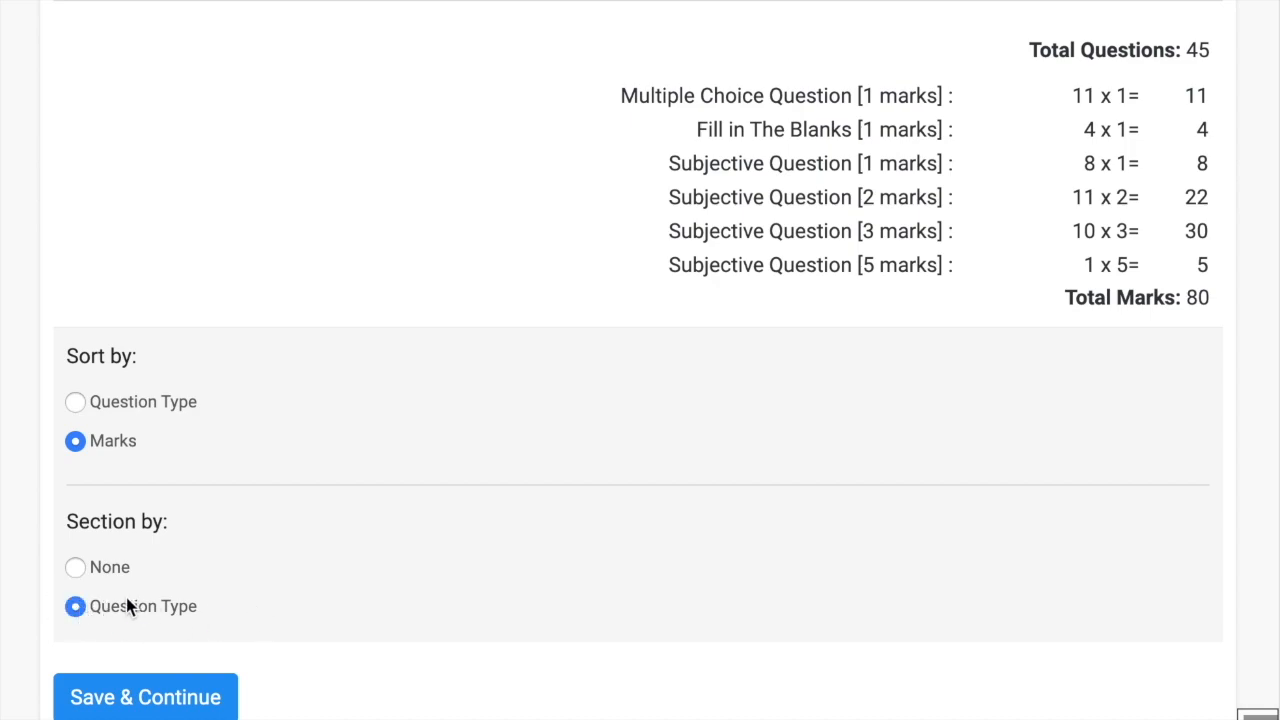
pyautogui.click(75, 567)
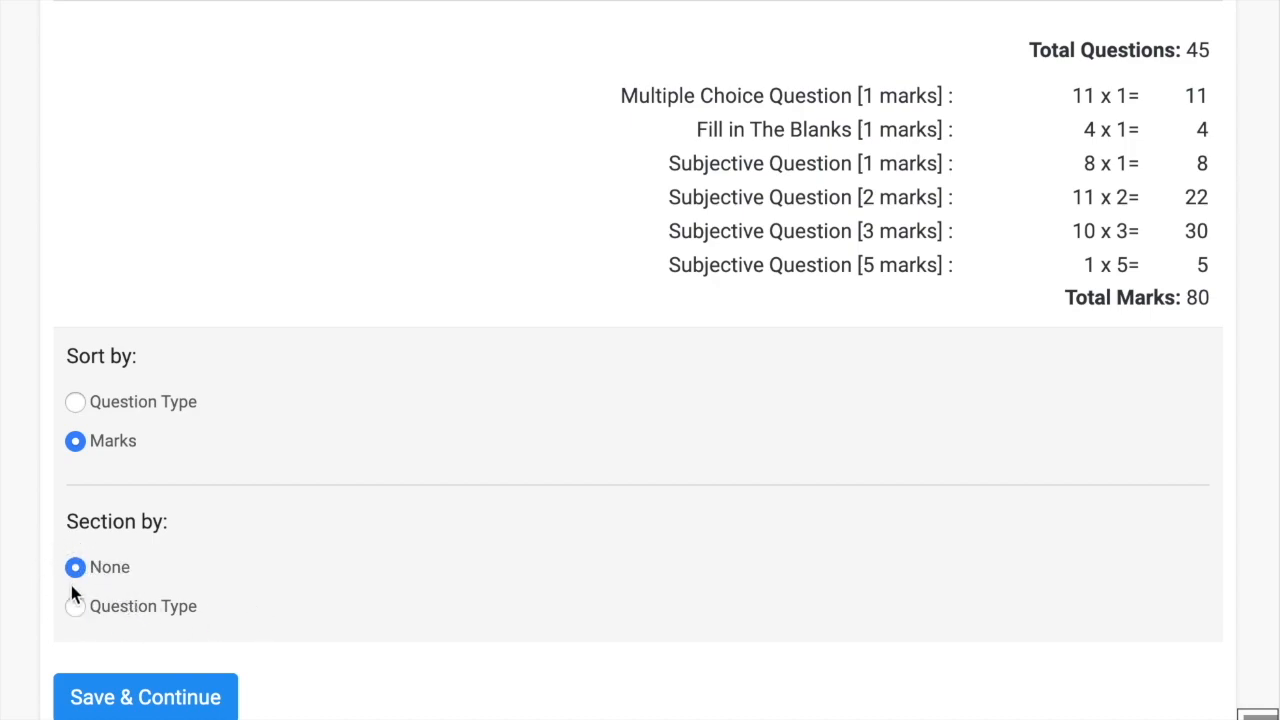
pyautogui.click(75, 606)
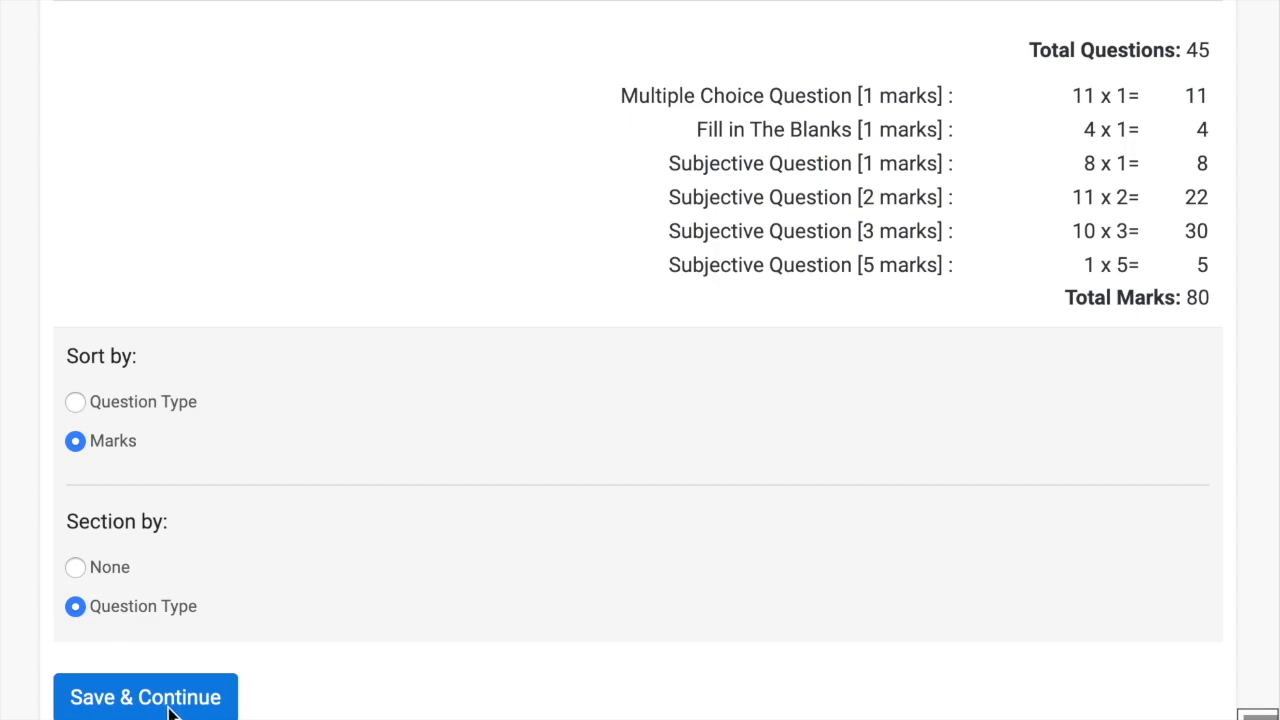
pyautogui.click(145, 697)
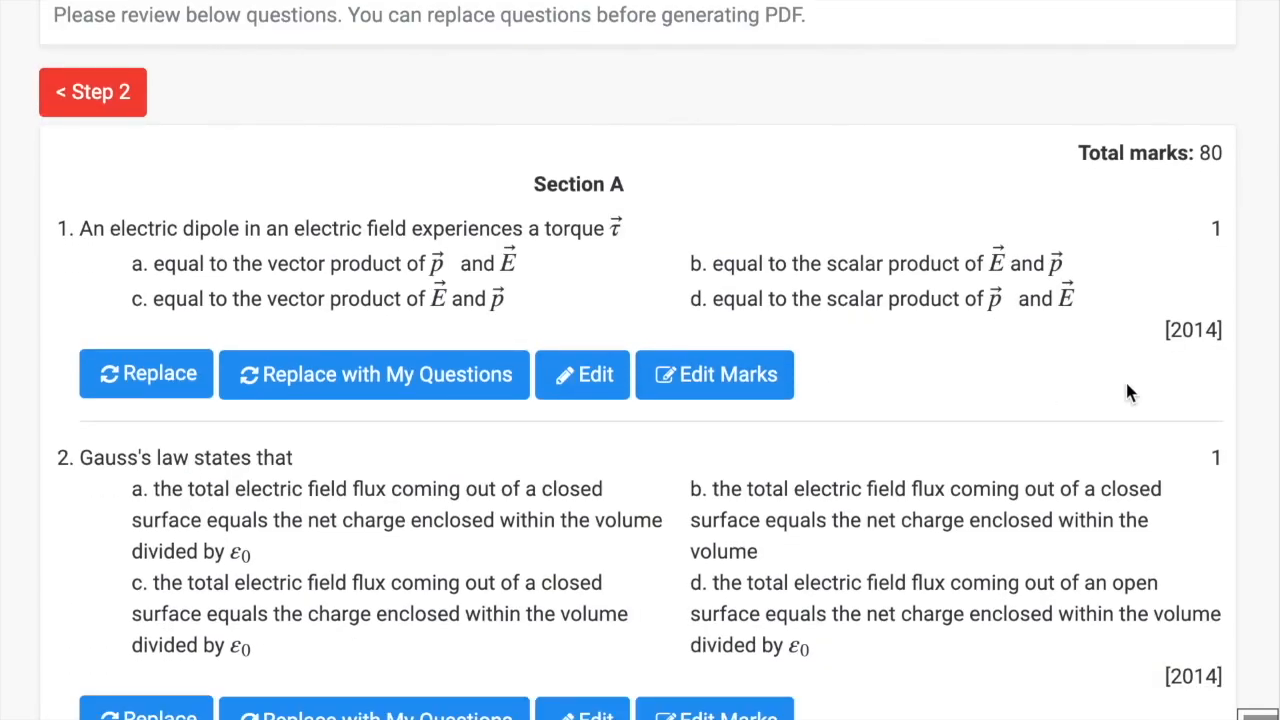
pyautogui.moveTo(1163, 335)
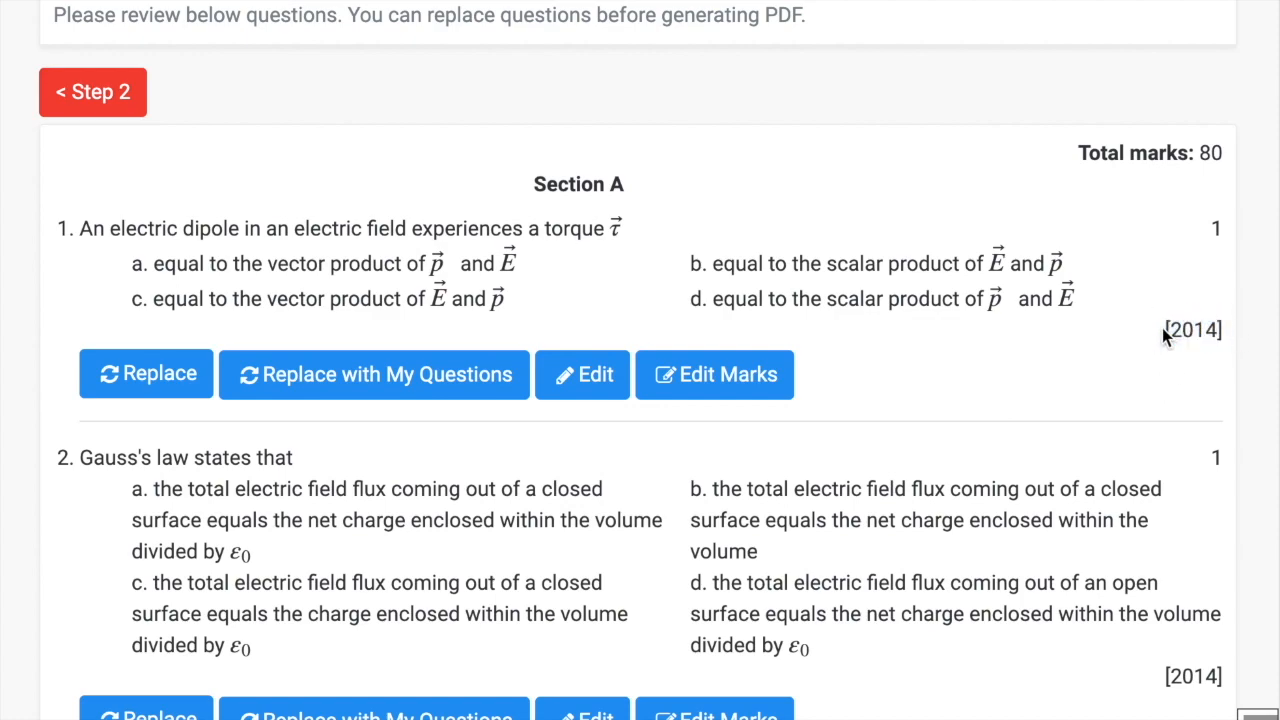
pyautogui.doubleClick(1191, 330)
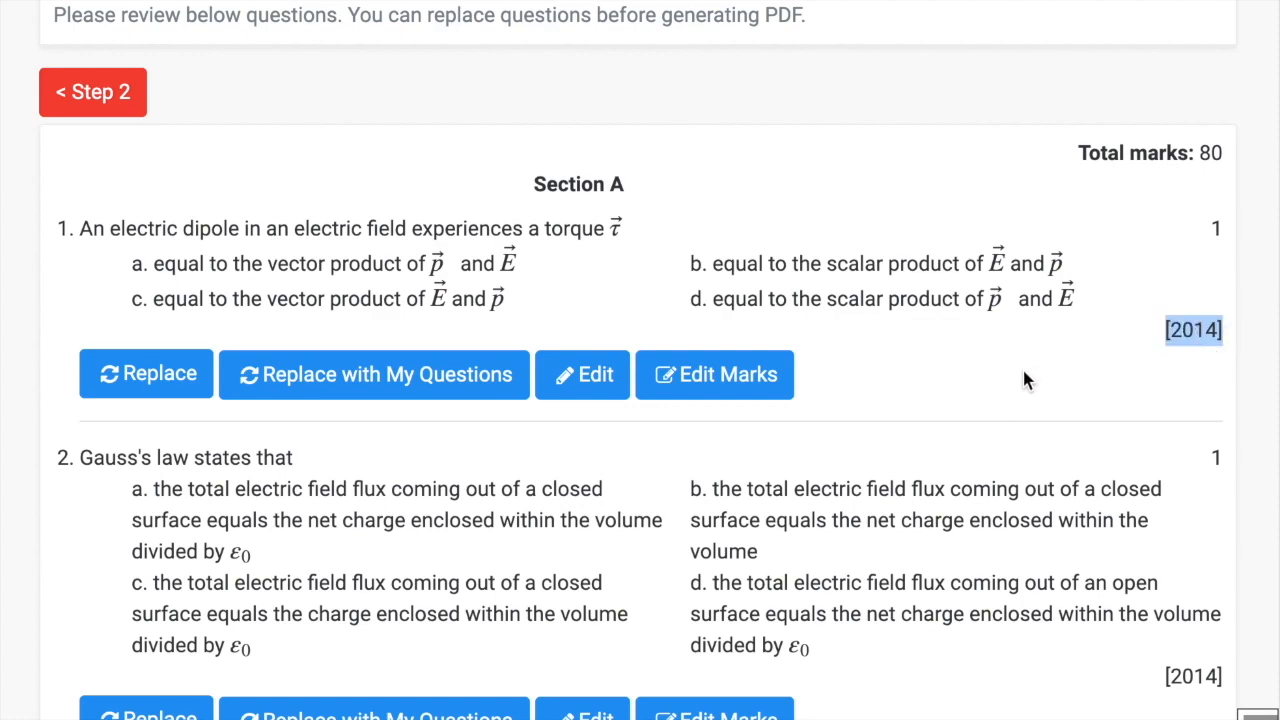
pyautogui.scroll(-3)
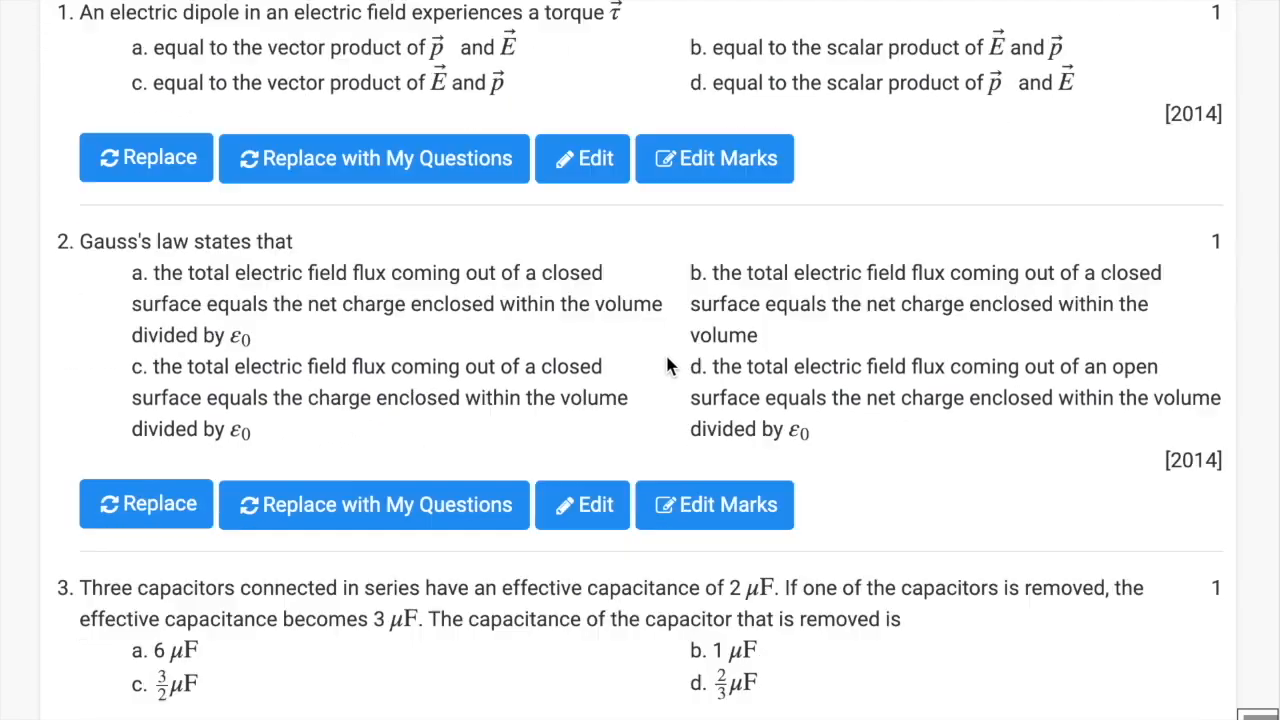
pyautogui.scroll(-3)
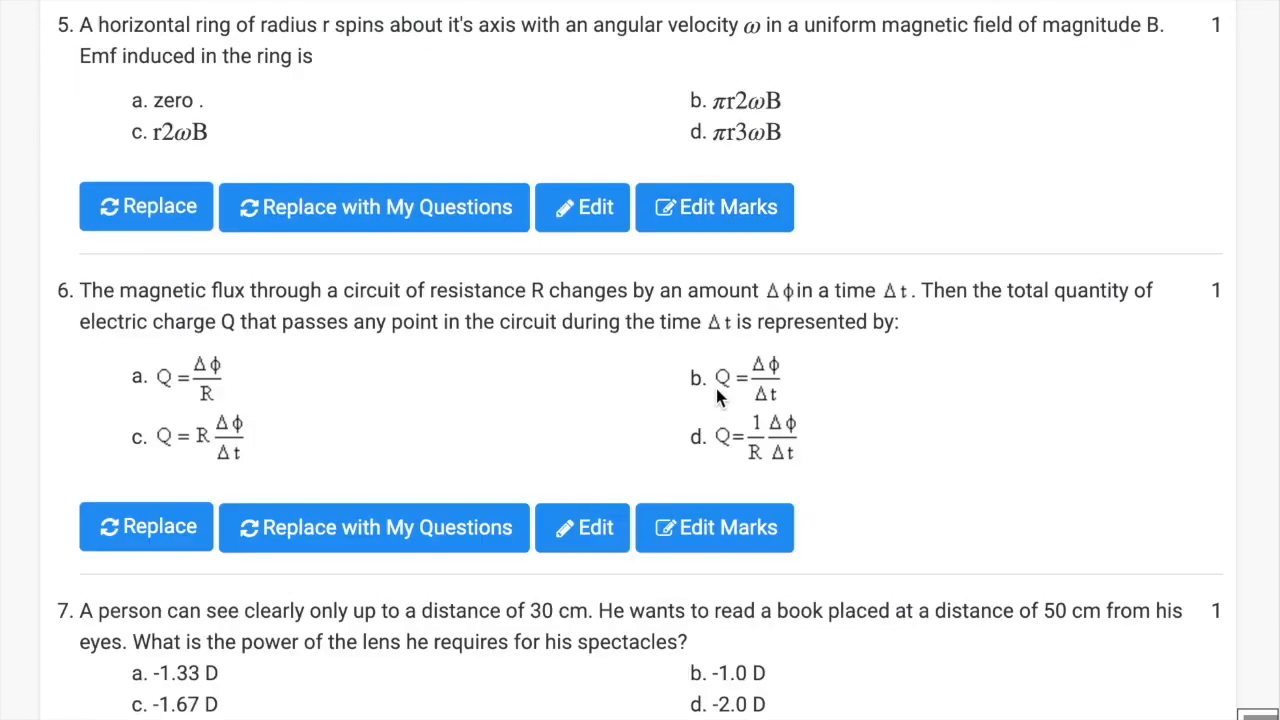
pyautogui.scroll(-3)
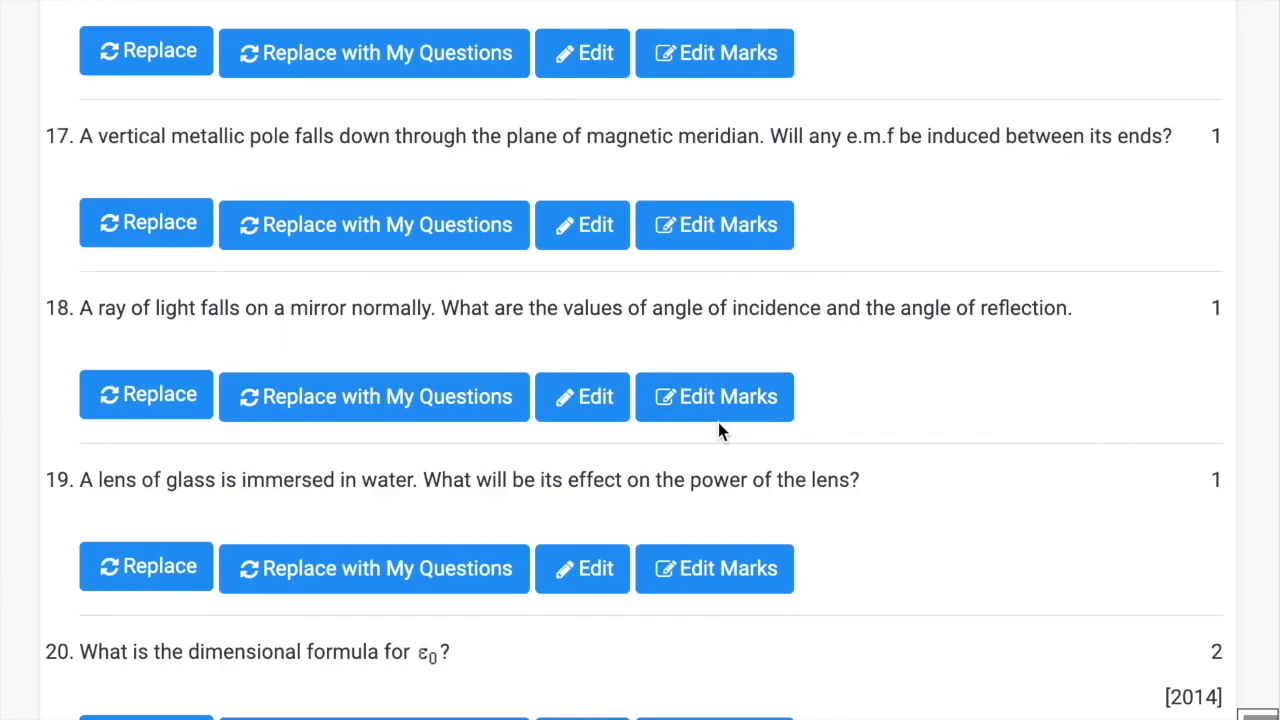
pyautogui.scroll(-3)
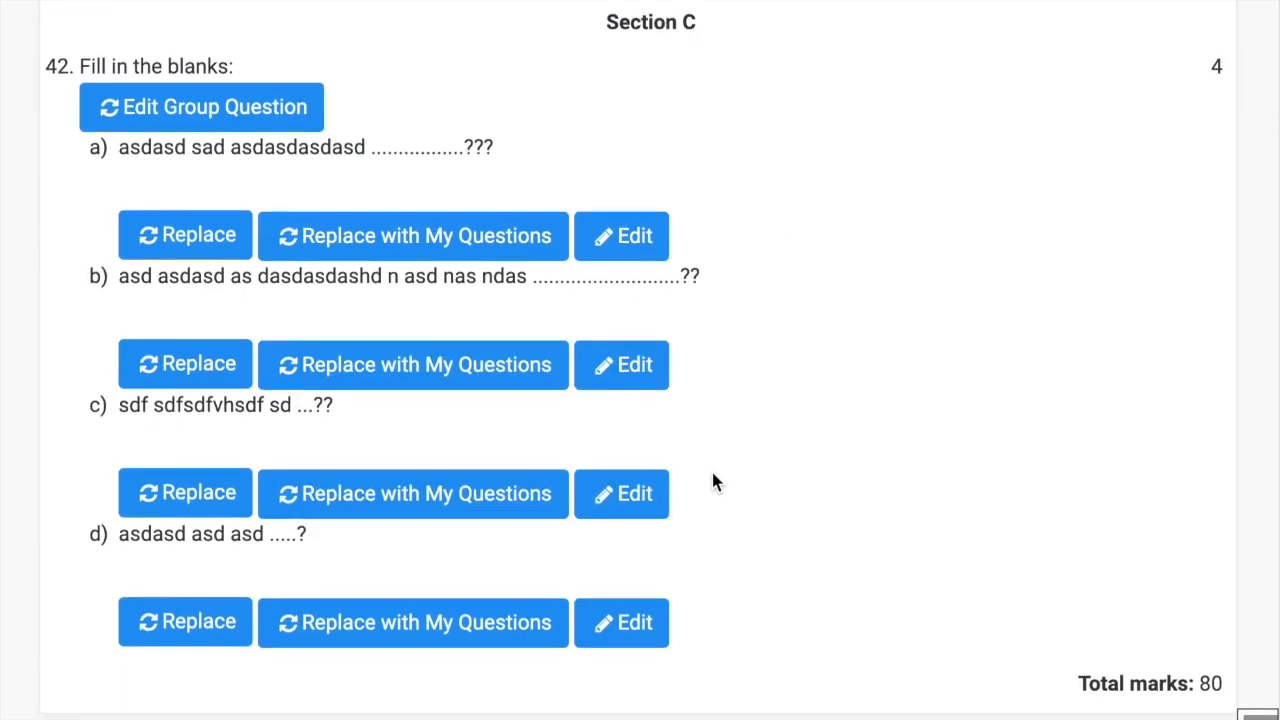
pyautogui.scroll(3)
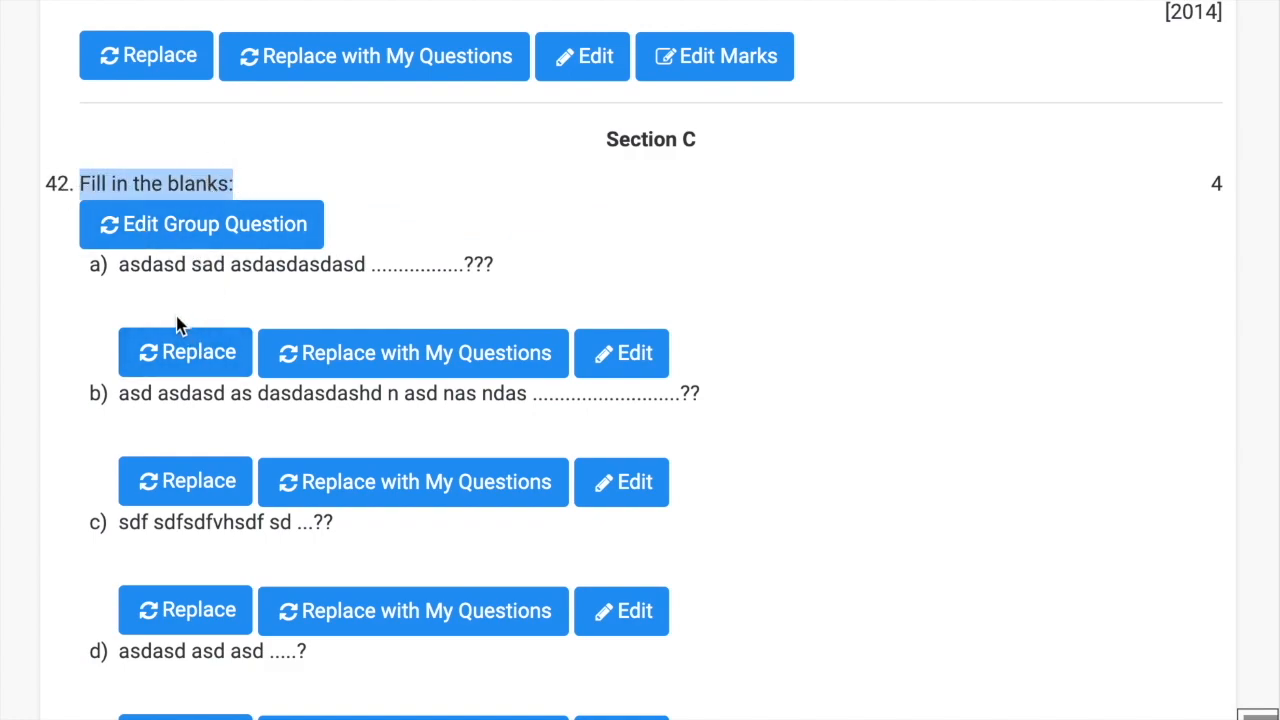
pyautogui.scroll(-3)
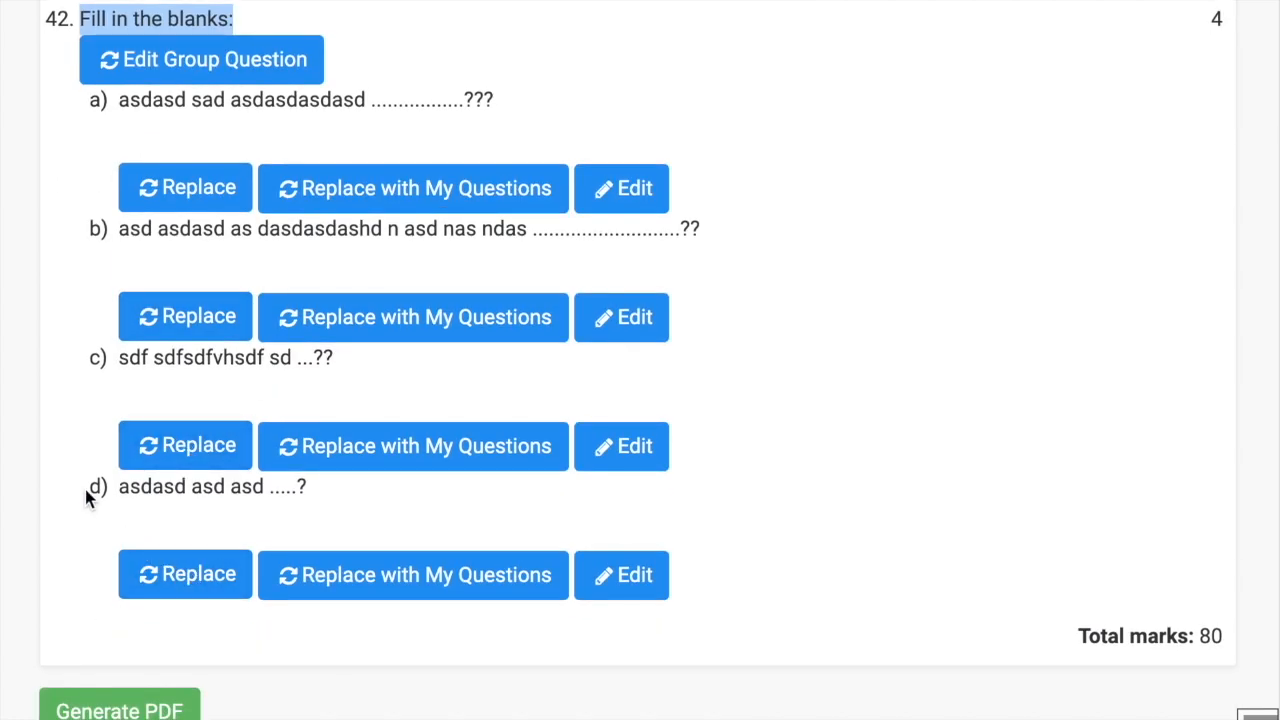
pyautogui.moveTo(55, 25)
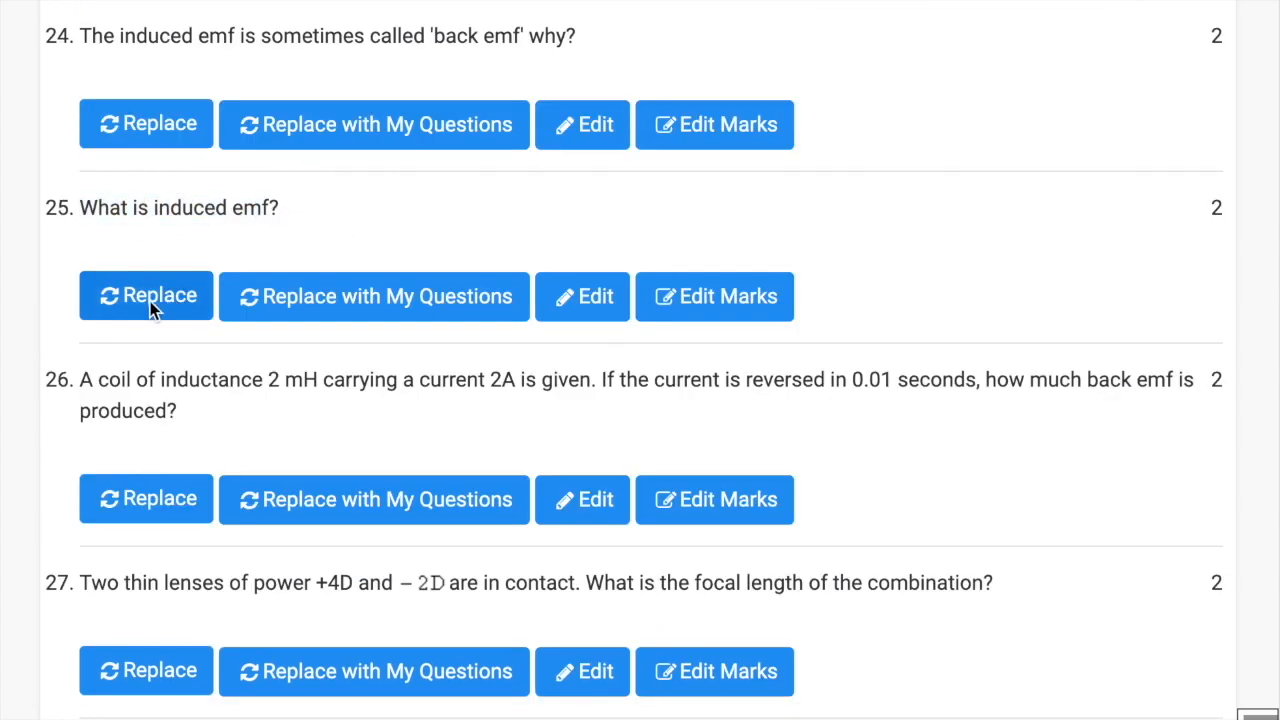
# Replace question 25 'What is induced emf?' with the loops-in-a-magnetic-field question
pyautogui.click(146, 295)
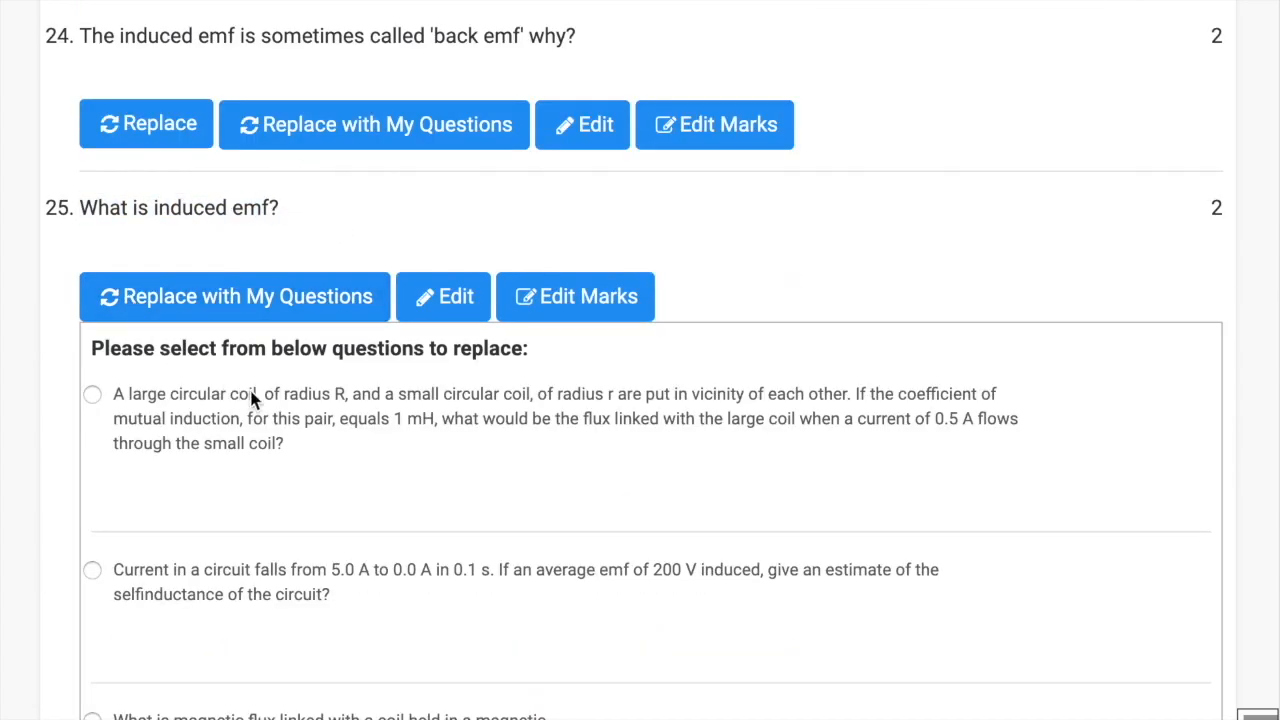
pyautogui.scroll(-3)
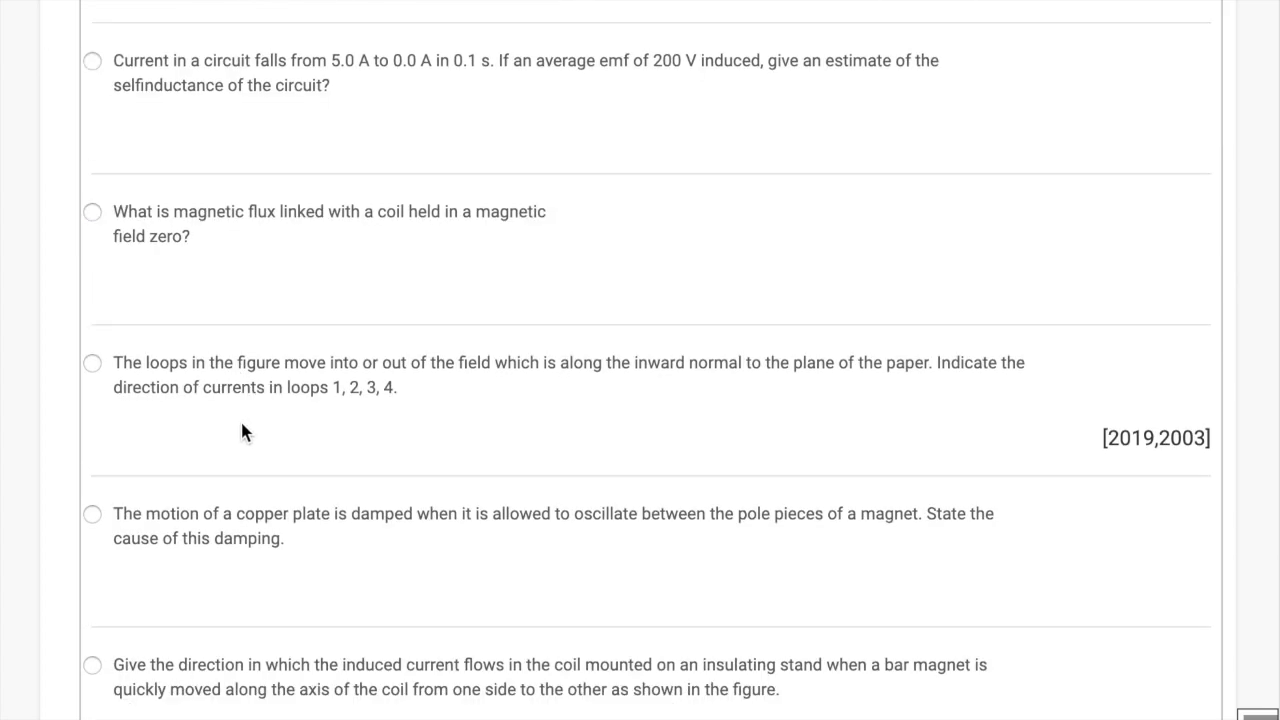
pyautogui.click(92, 362)
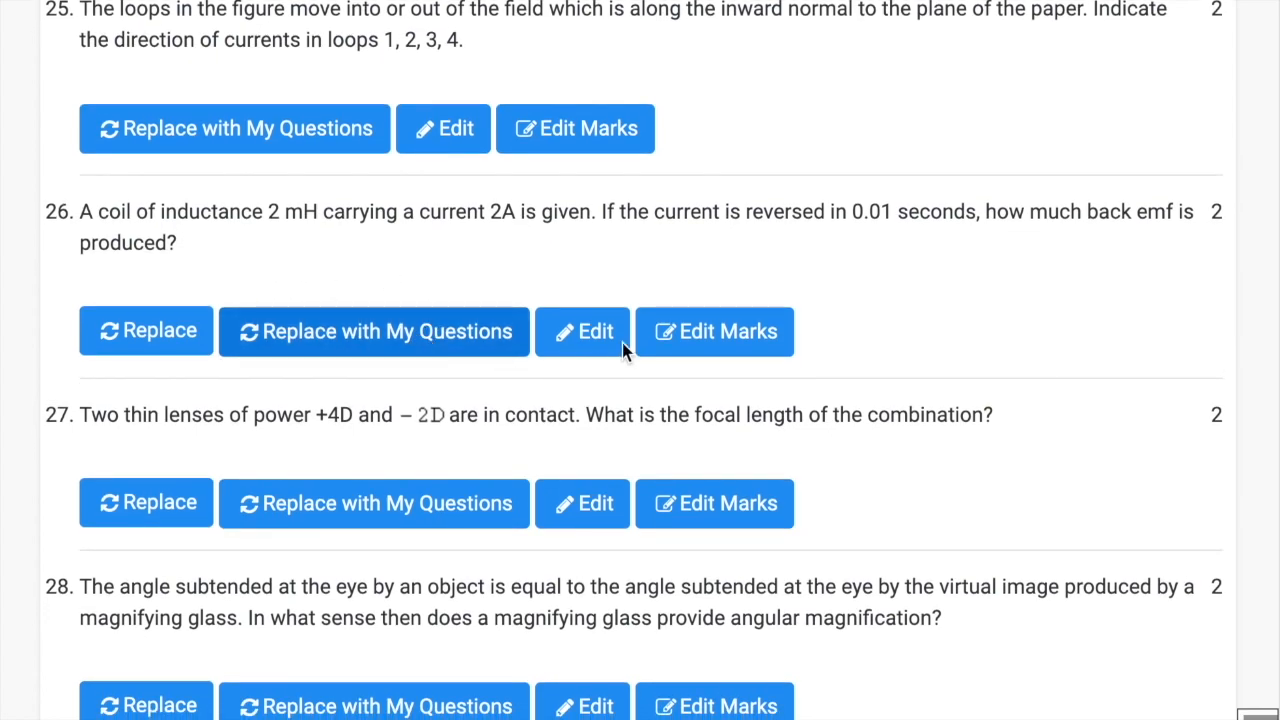
pyautogui.scroll(-3)
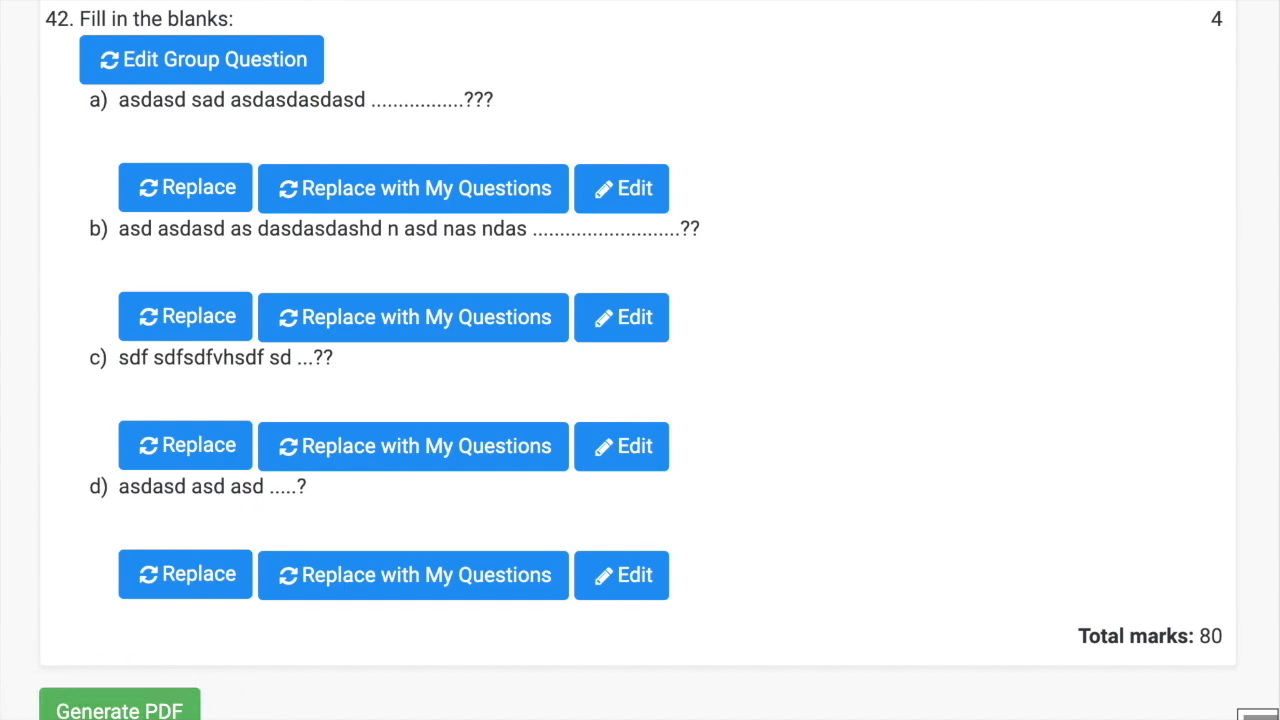
# Generate the PDF and confirm the Testpaper/Quiz Created dialog
pyautogui.click(119, 709)
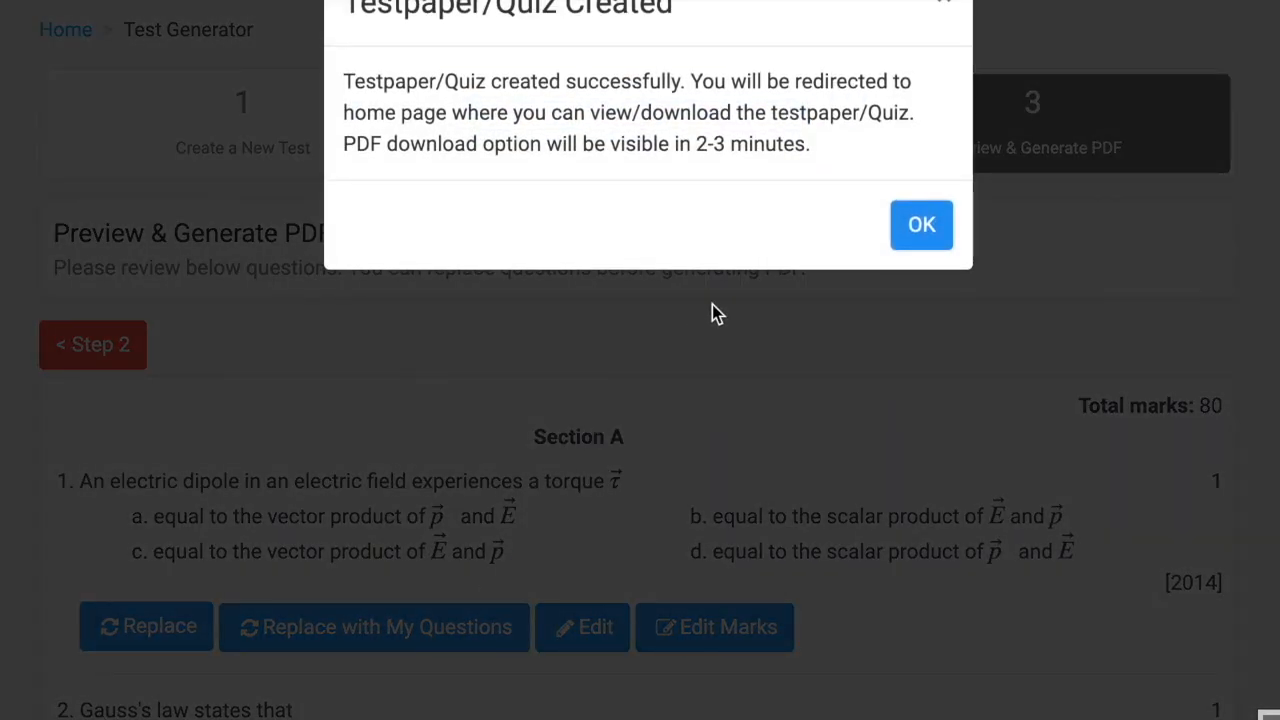
pyautogui.click(920, 224)
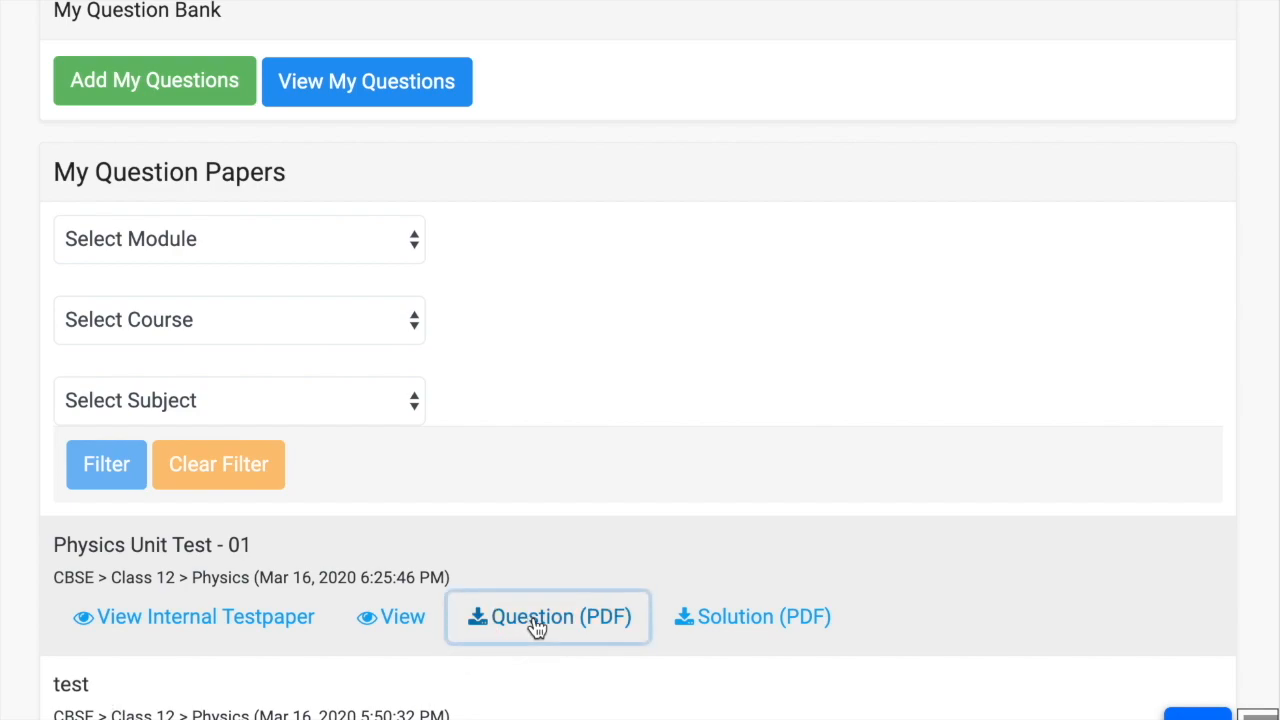
pyautogui.moveTo(1020, 510)
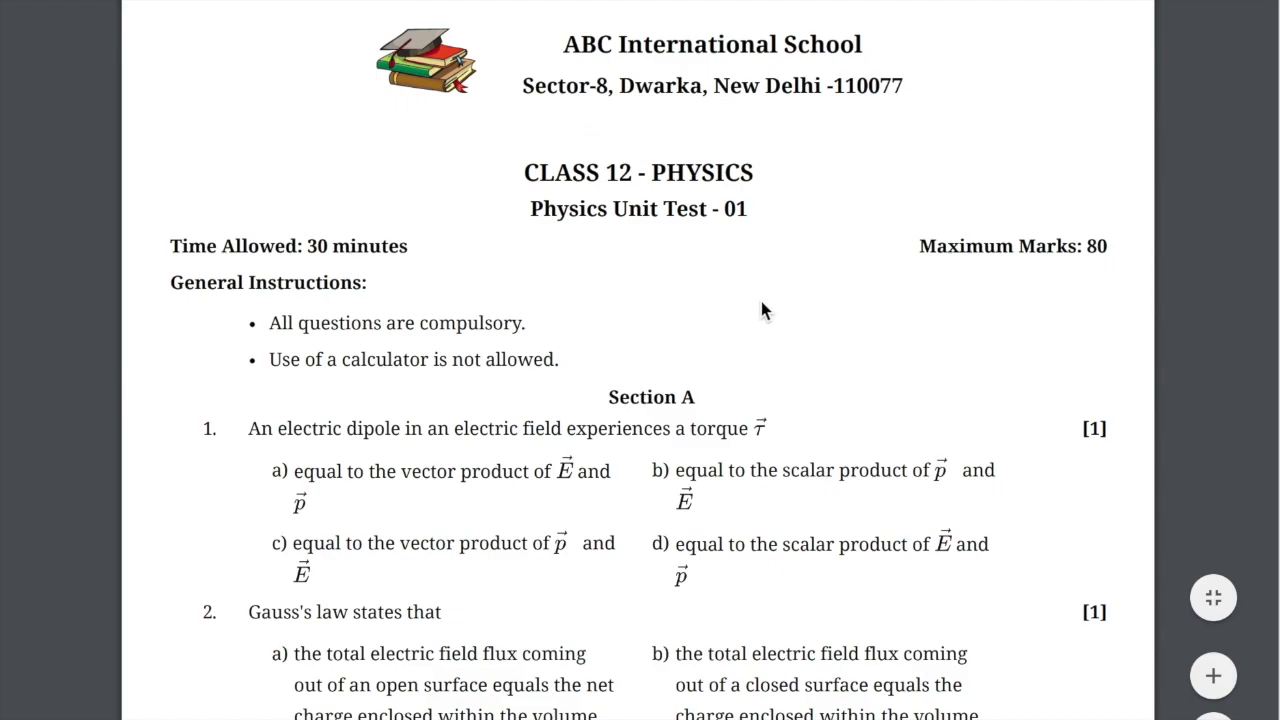
pyautogui.scroll(-3)
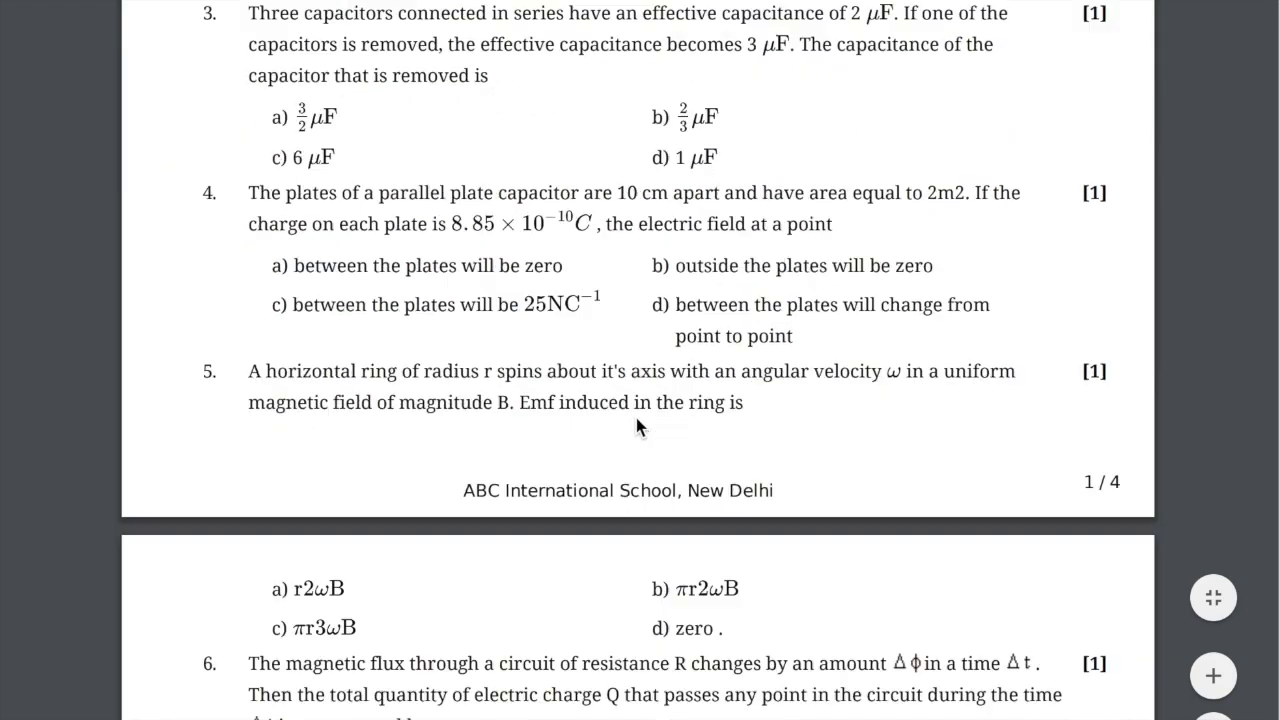
pyautogui.scroll(-3)
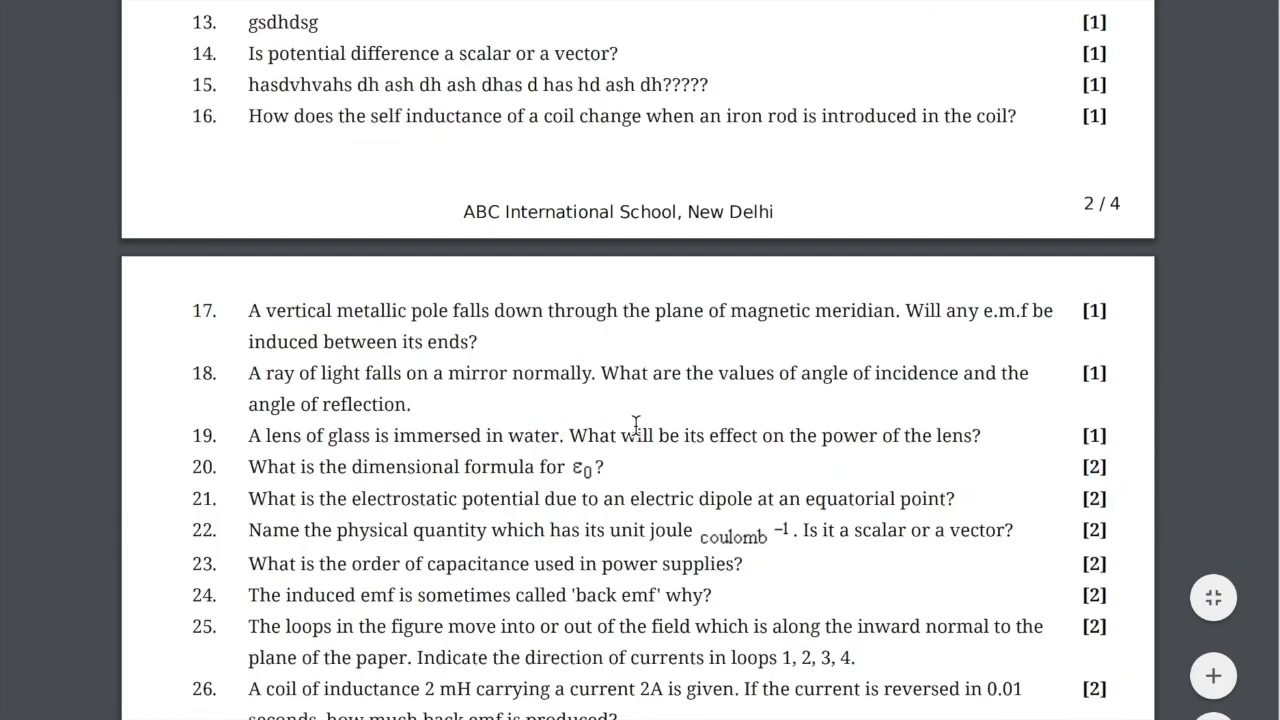
pyautogui.scroll(3)
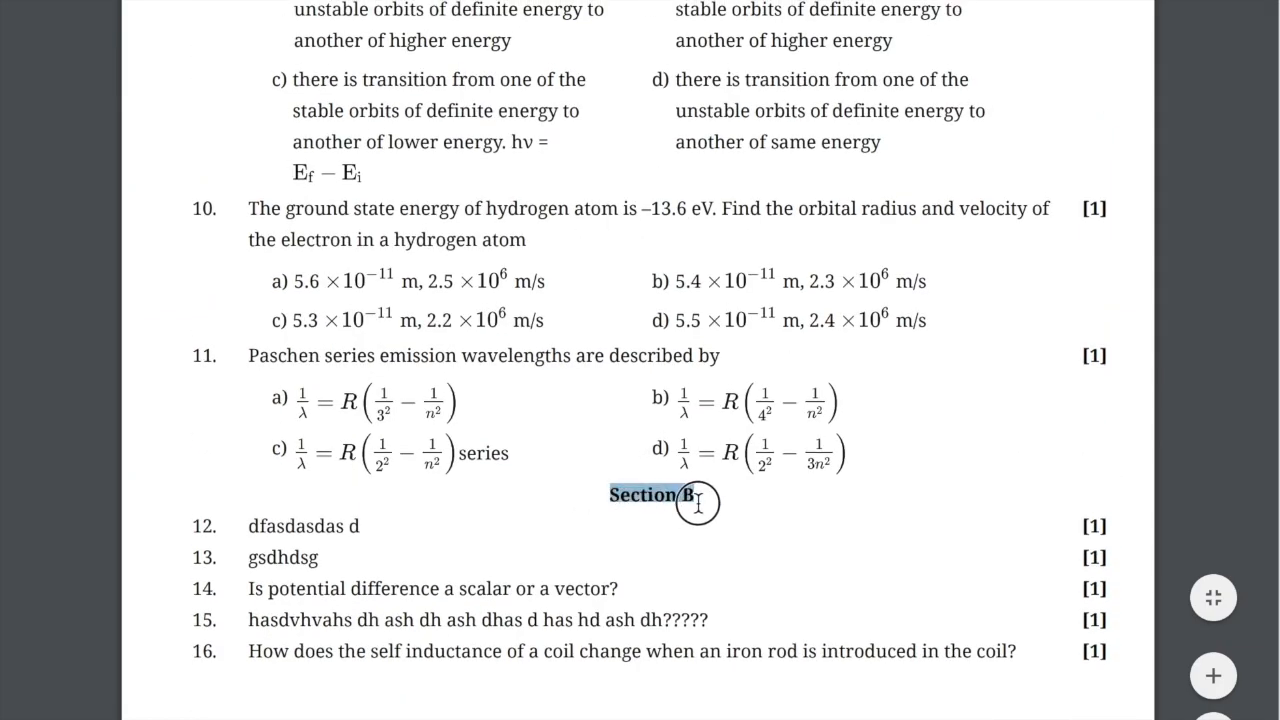
pyautogui.scroll(-3)
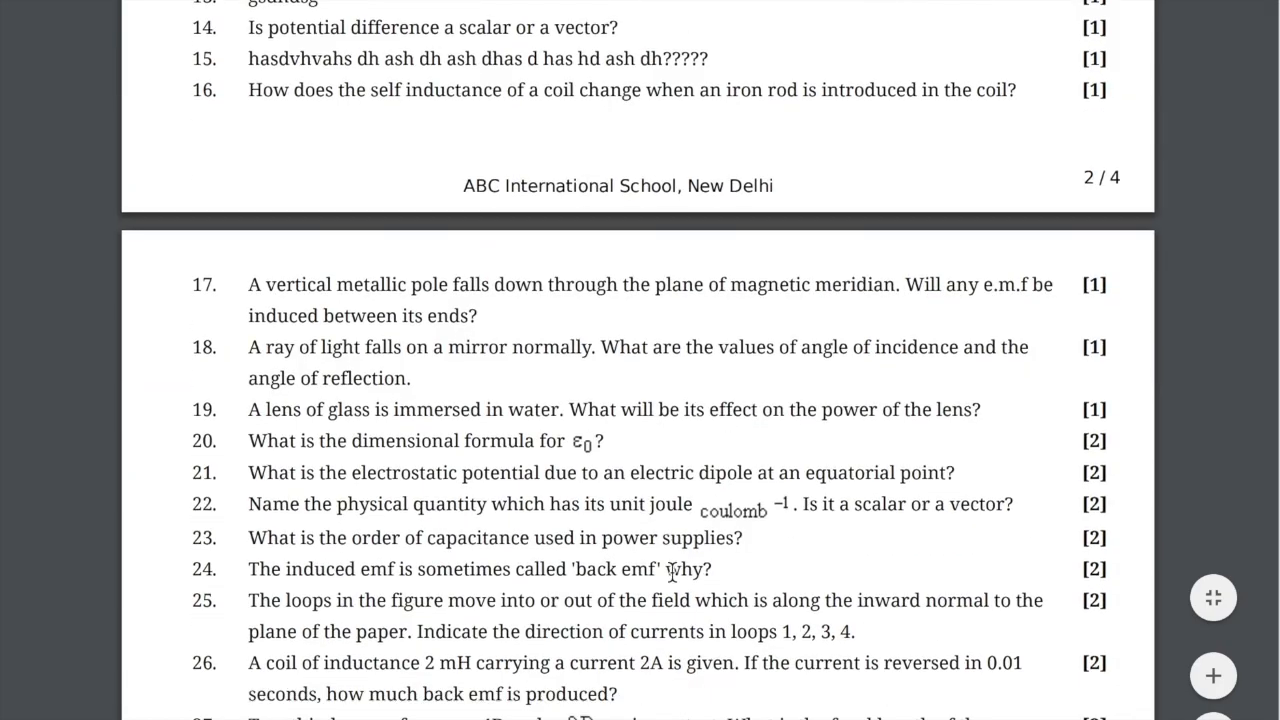
pyautogui.scroll(-3)
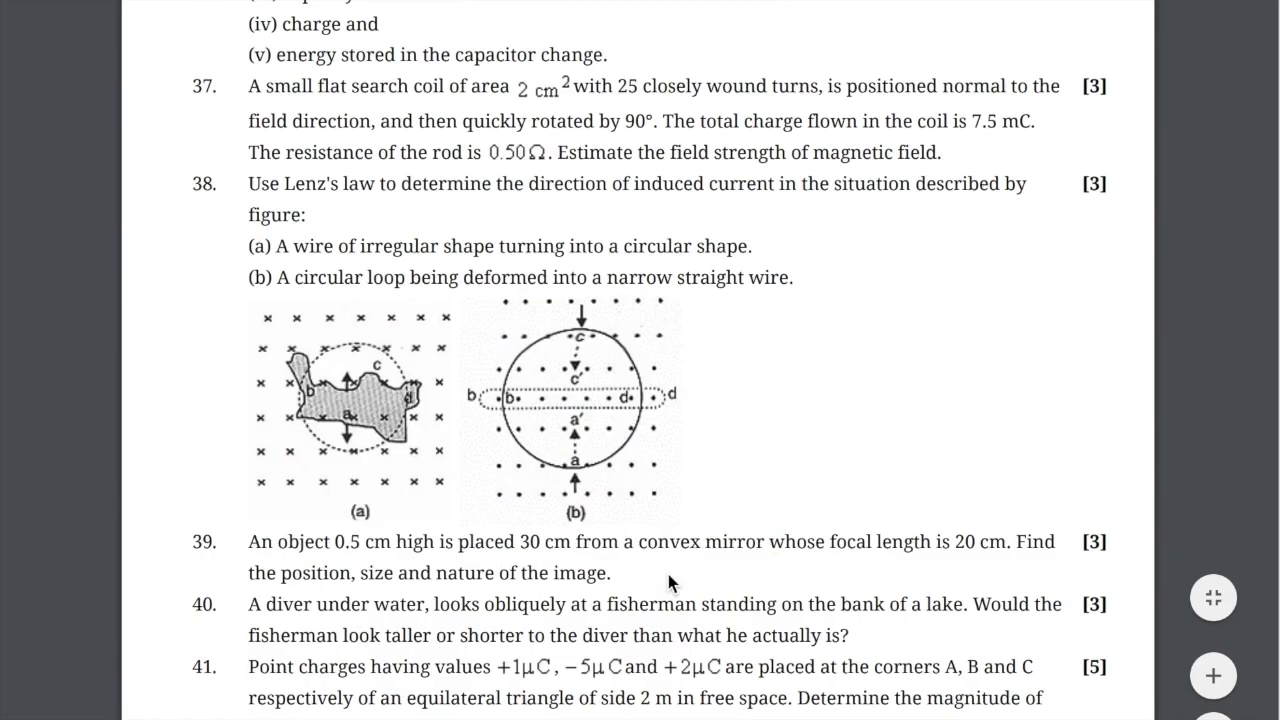
pyautogui.scroll(-3)
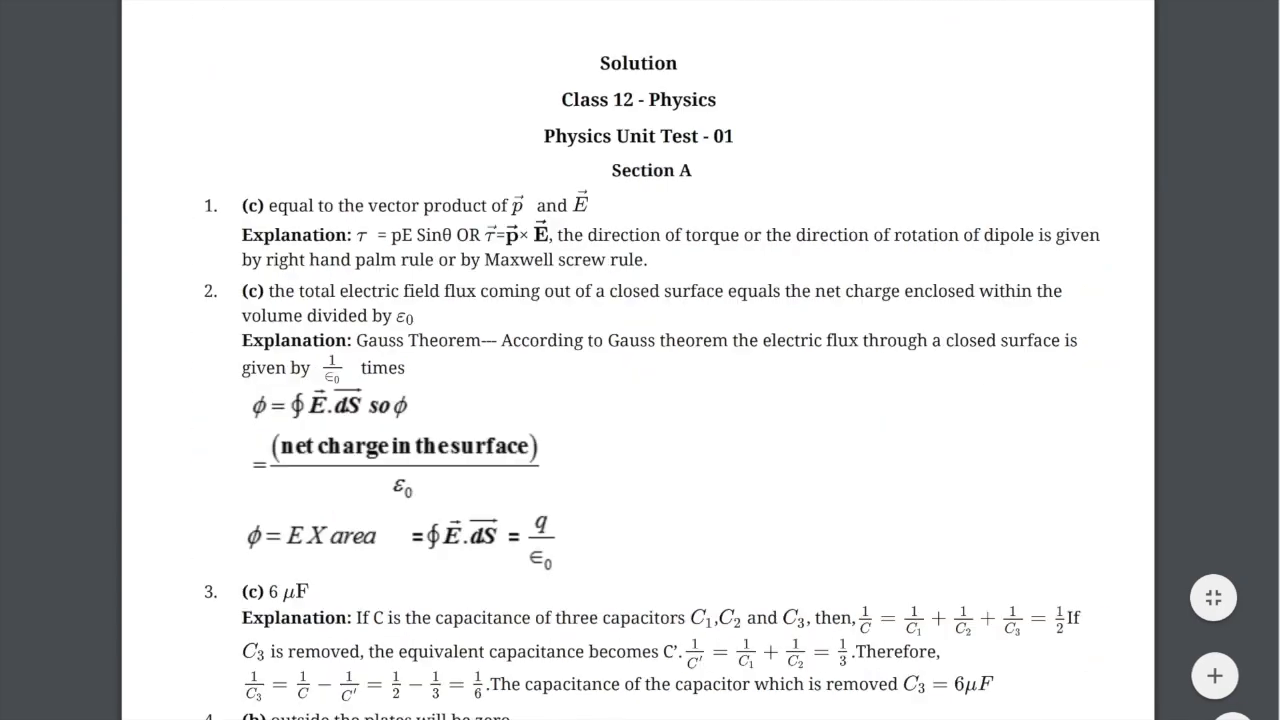
# Scroll the solutions PDF past question 5's zero induced EMF answer
pyautogui.scroll(-3)
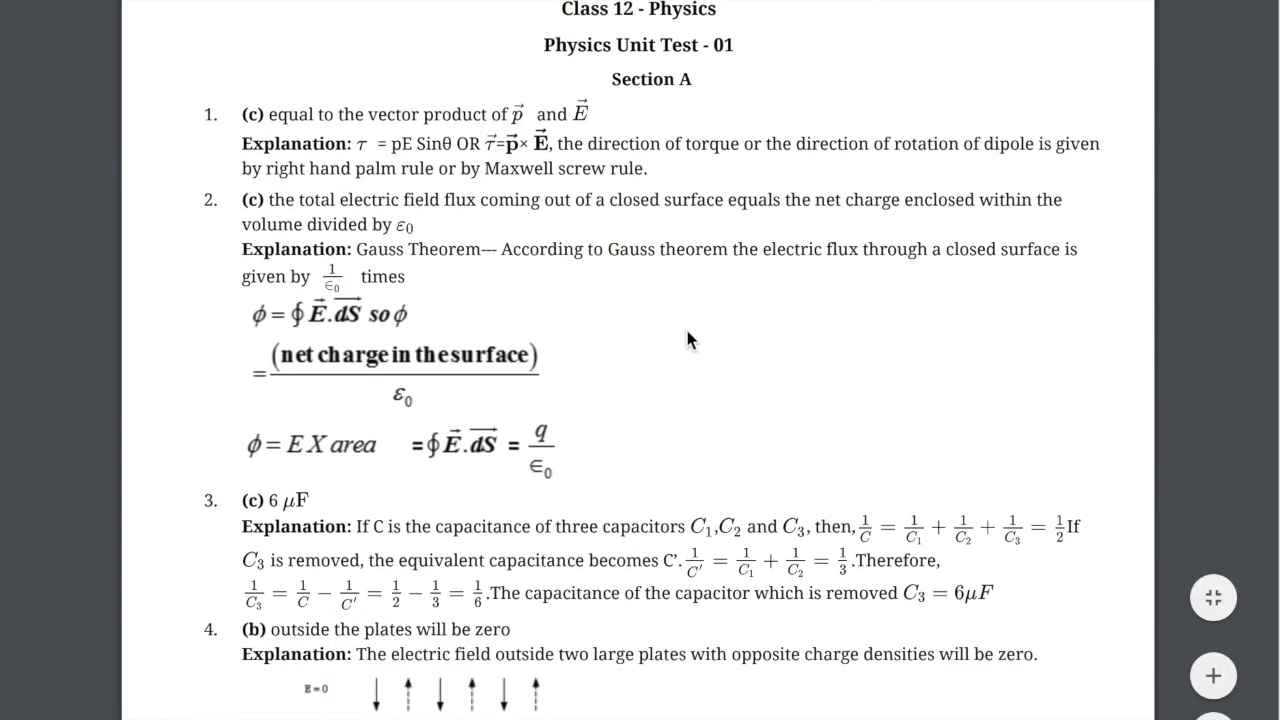
pyautogui.scroll(-3)
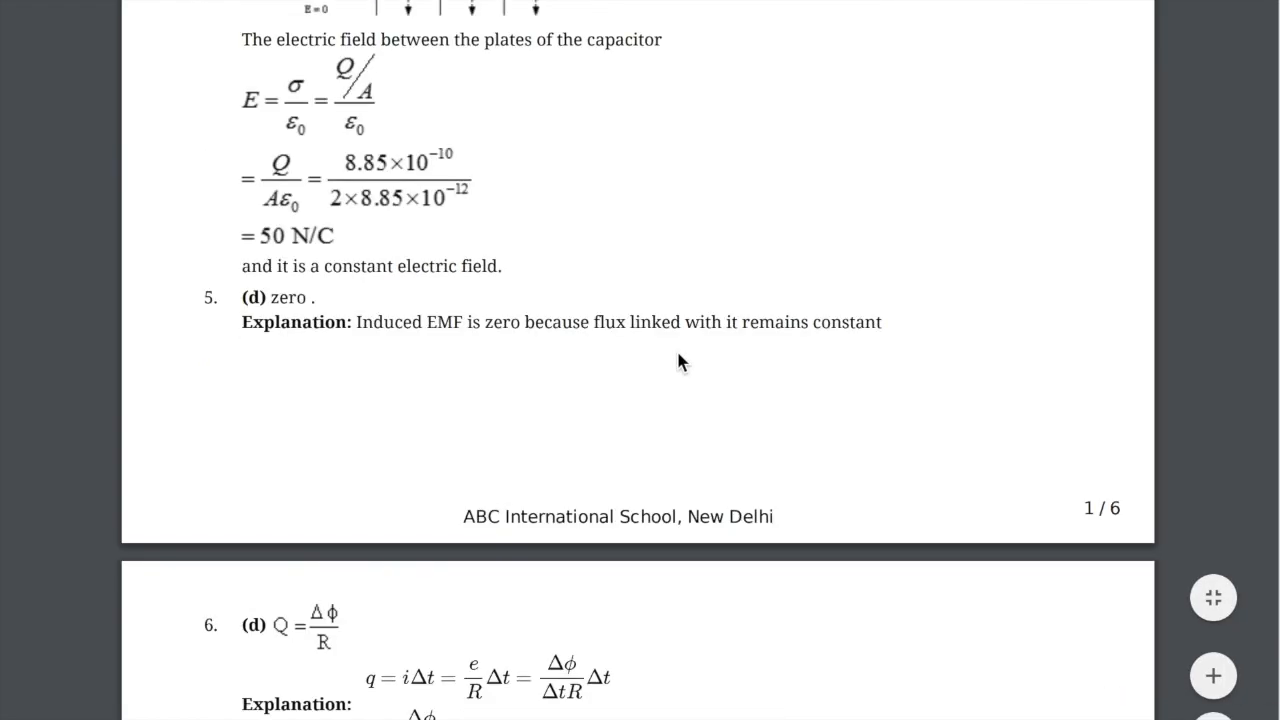